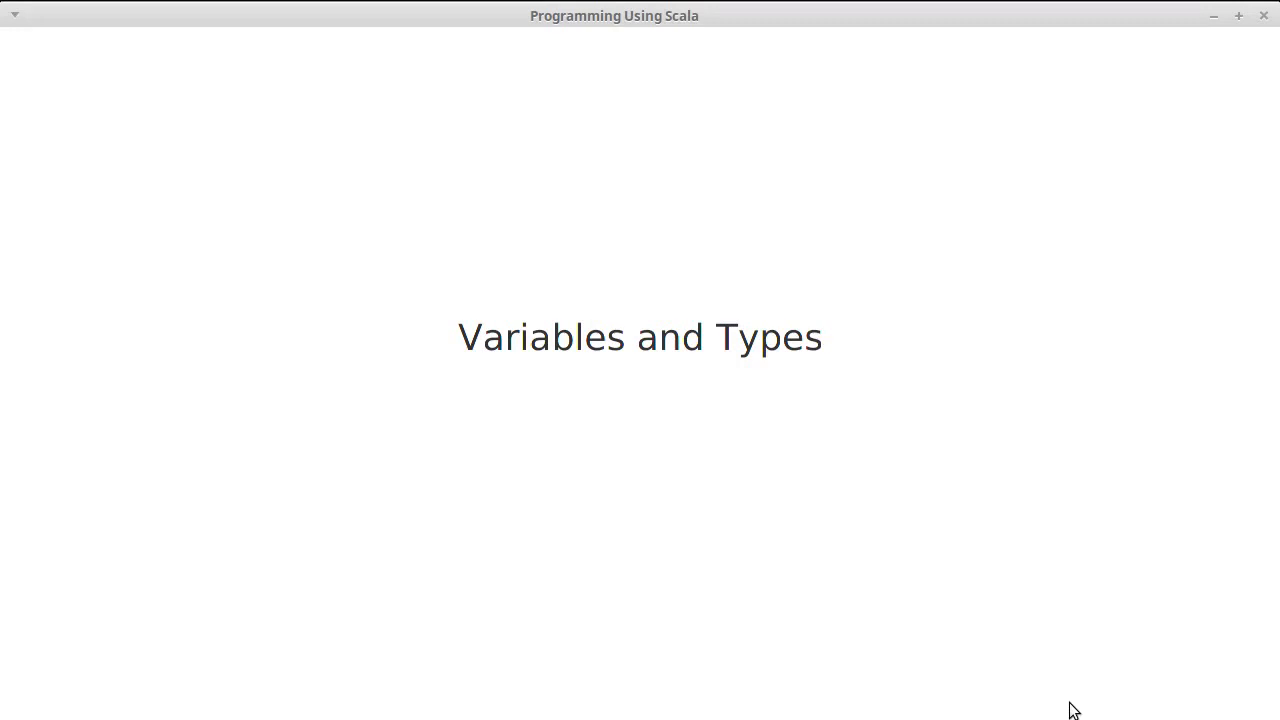
pyautogui.moveTo(1100, 552)
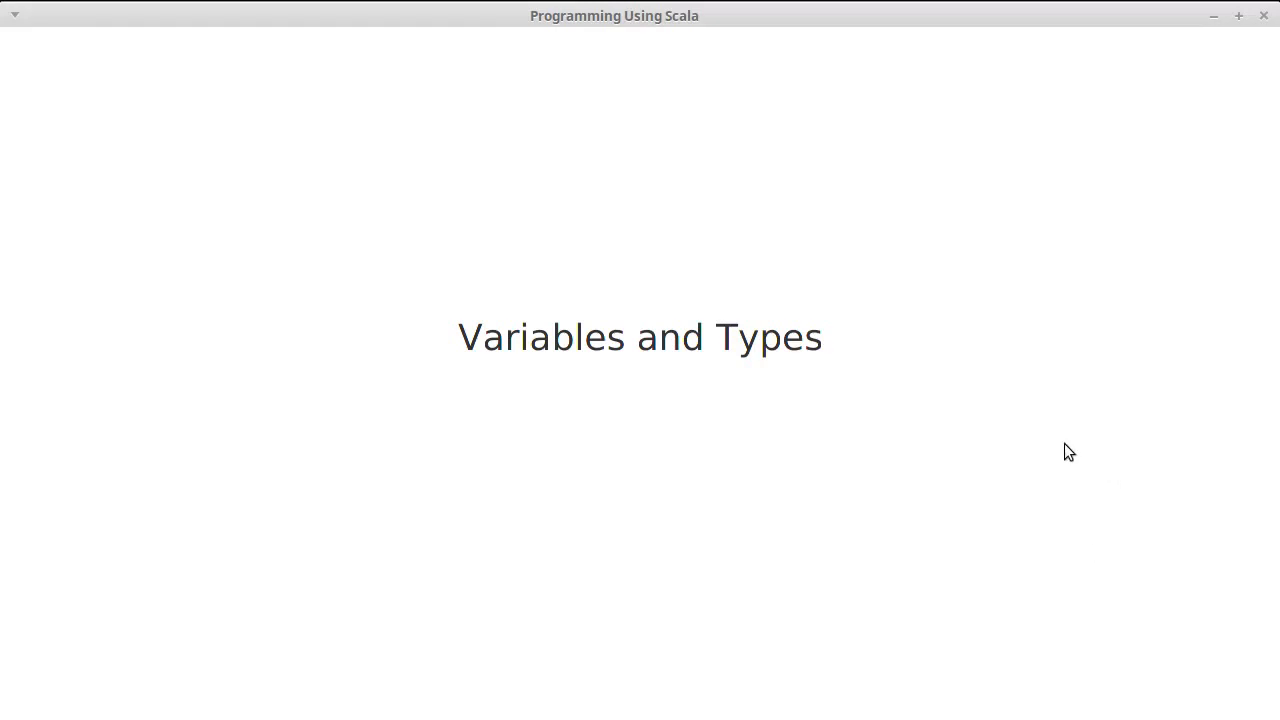
pyautogui.moveTo(1144, 178)
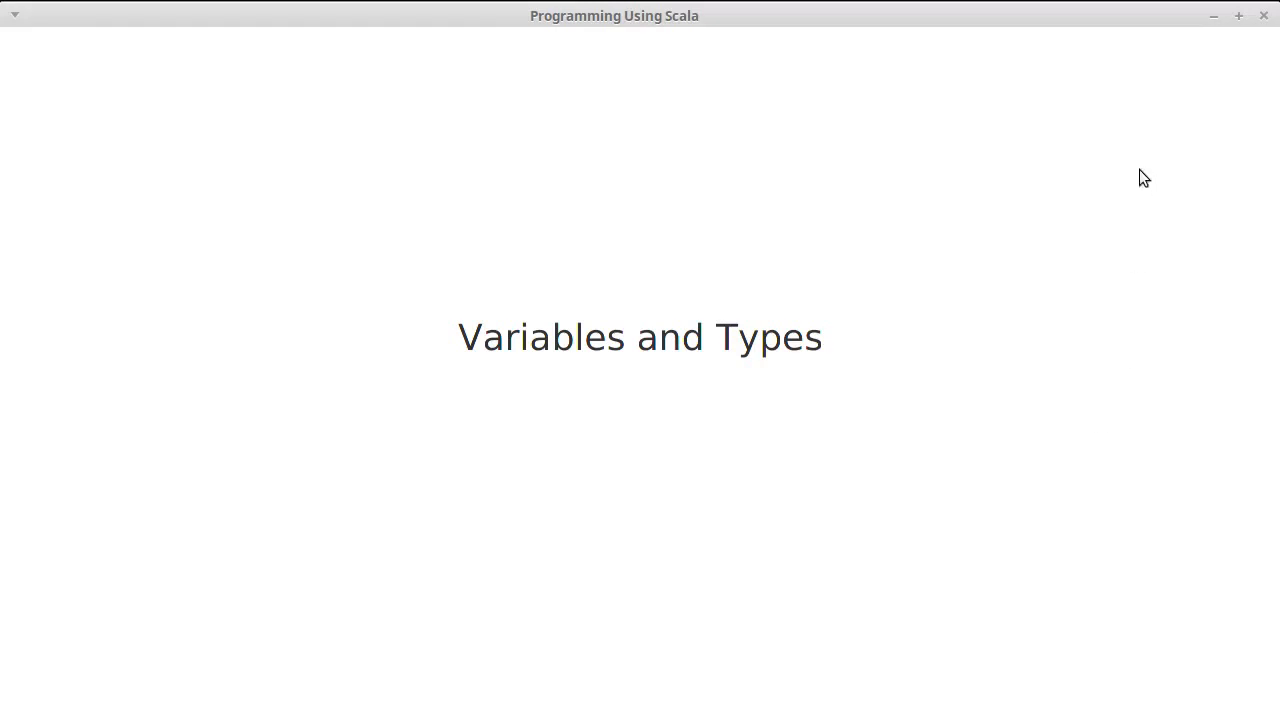
pyautogui.moveTo(1180, 150)
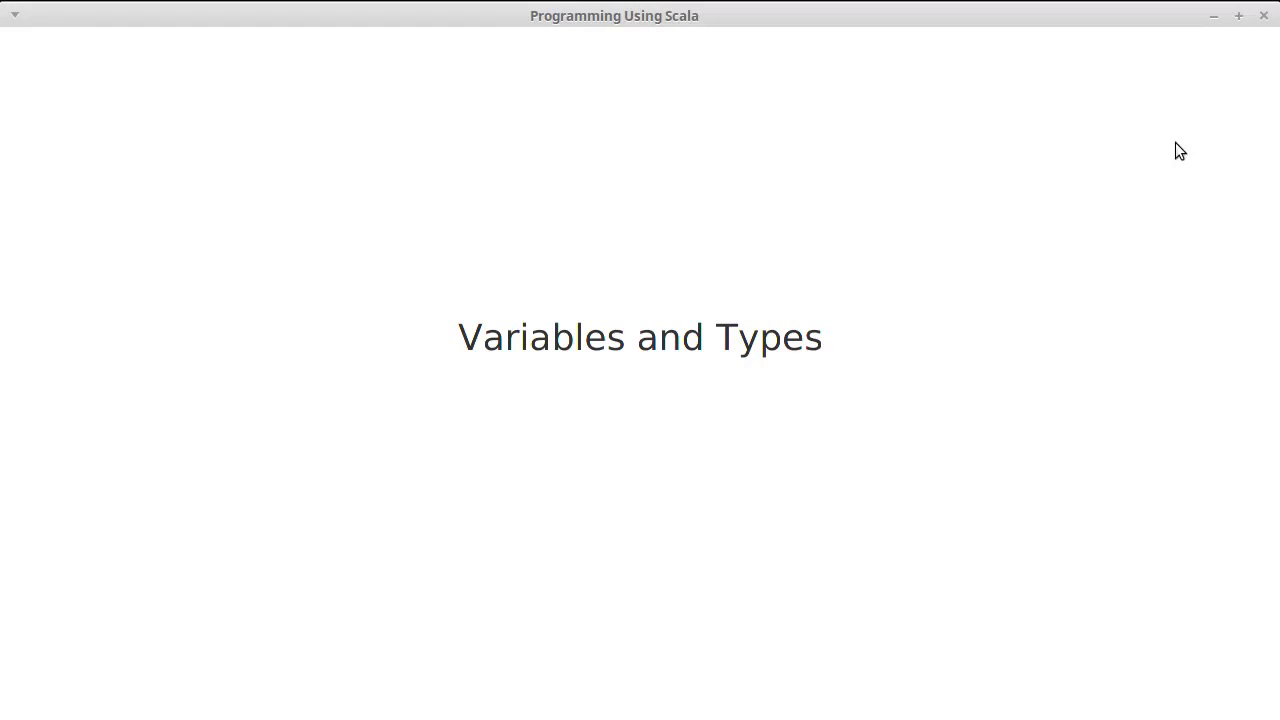
pyautogui.moveTo(1176, 152)
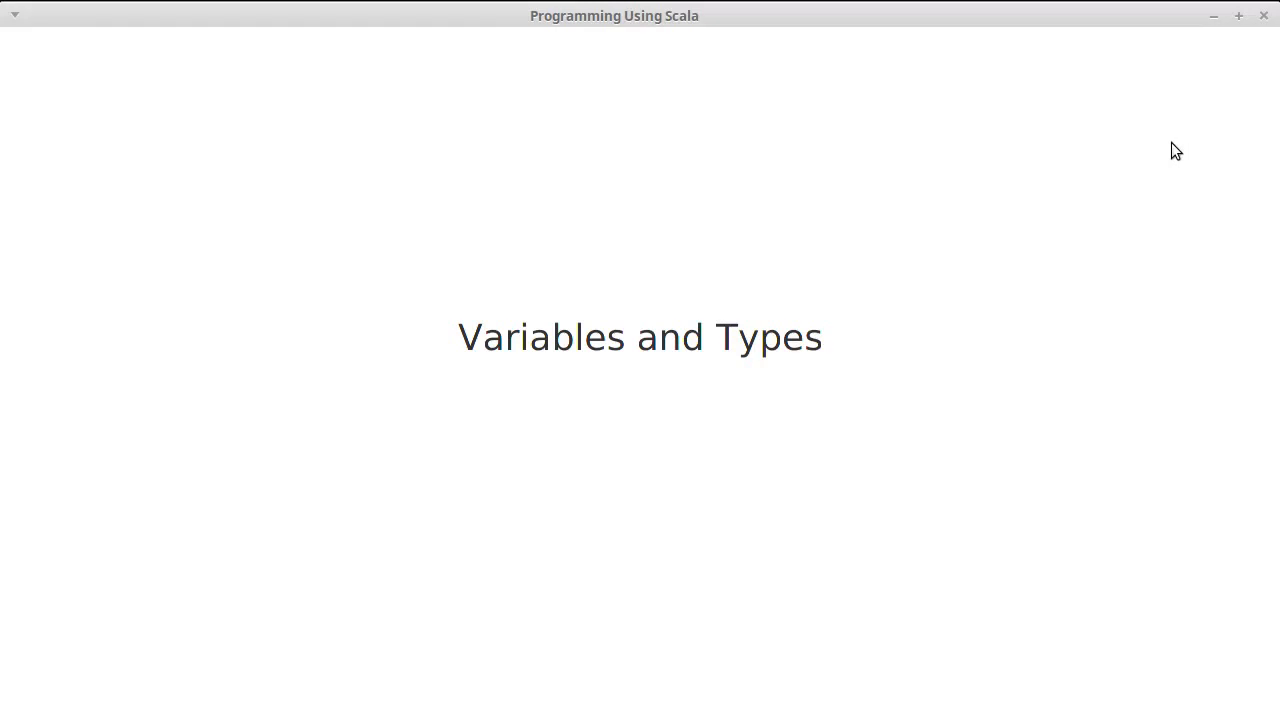
pyautogui.moveTo(1192, 128)
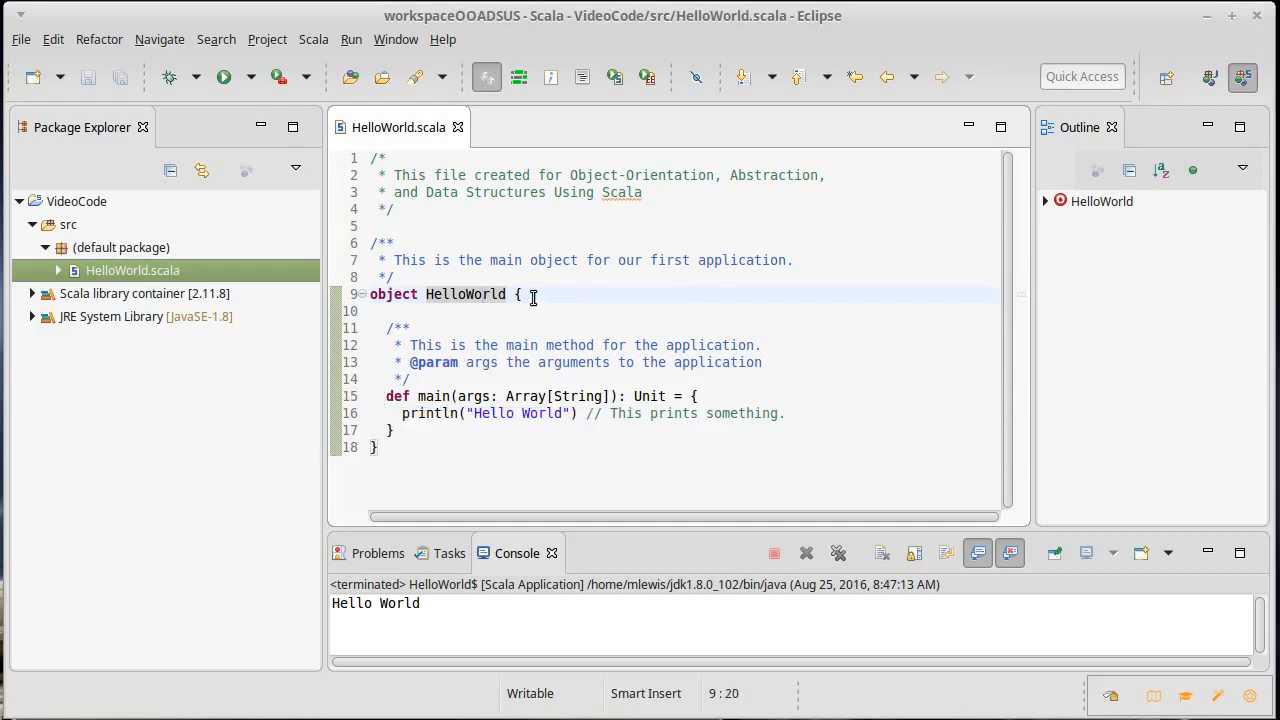
# - Add val name = "Pat Cook" on a new line inside object HelloWorld and save
pyautogui.click(410, 380)
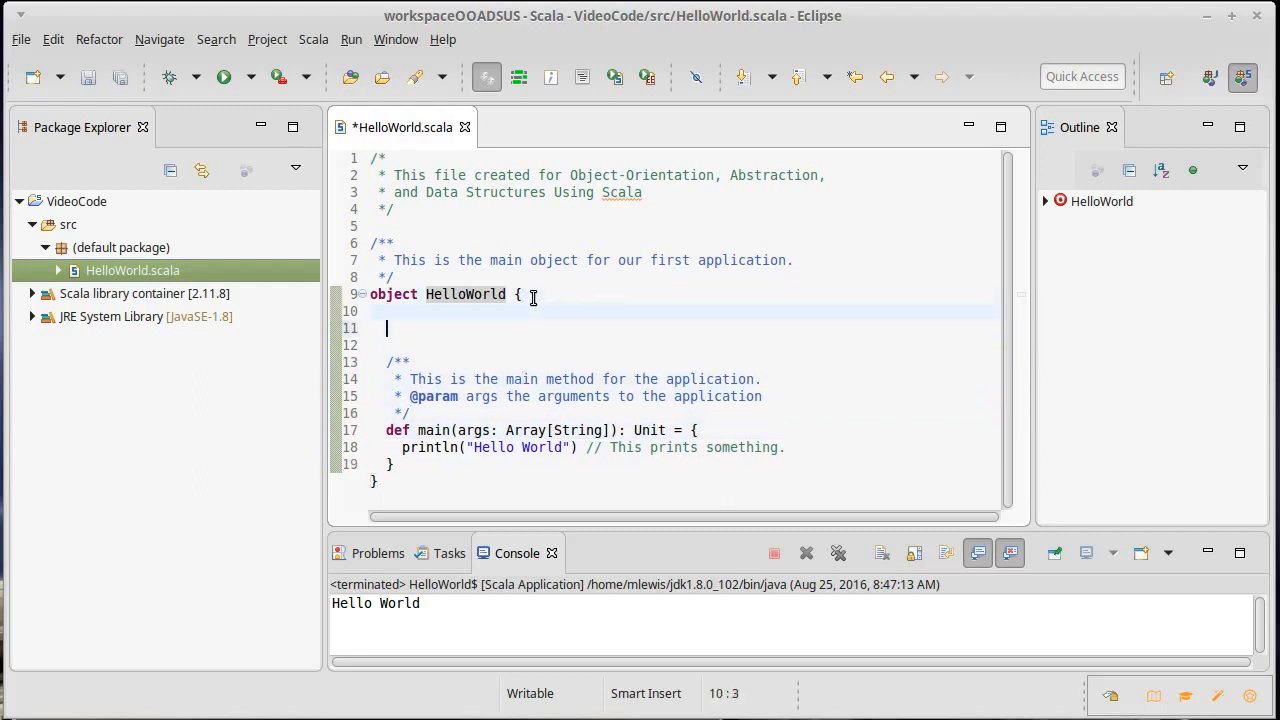
pyautogui.press('Return')
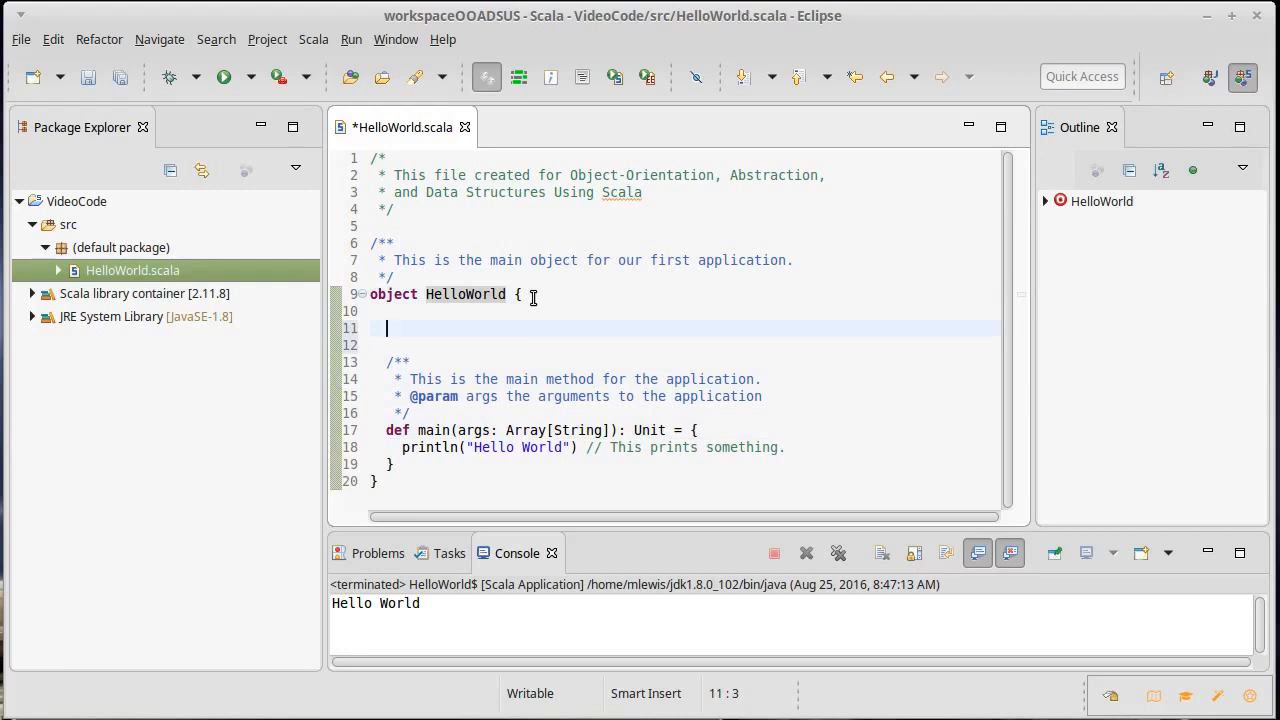
pyautogui.write('val')
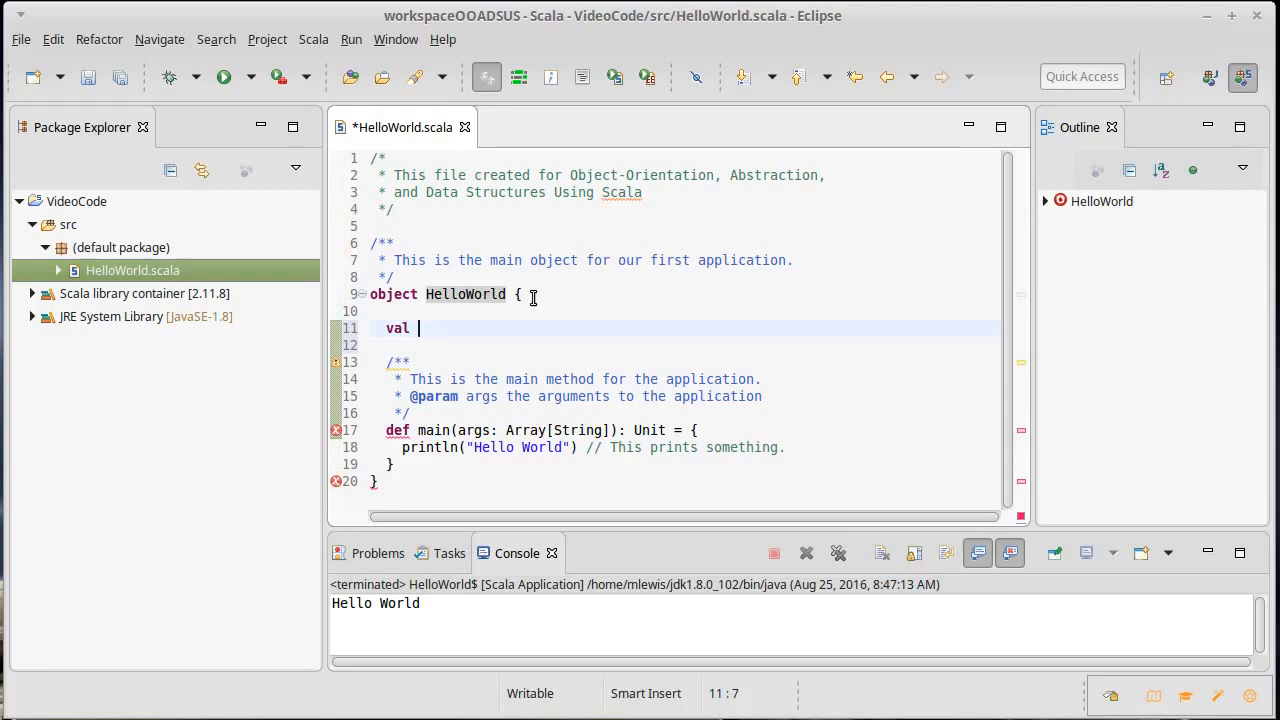
pyautogui.write('name')
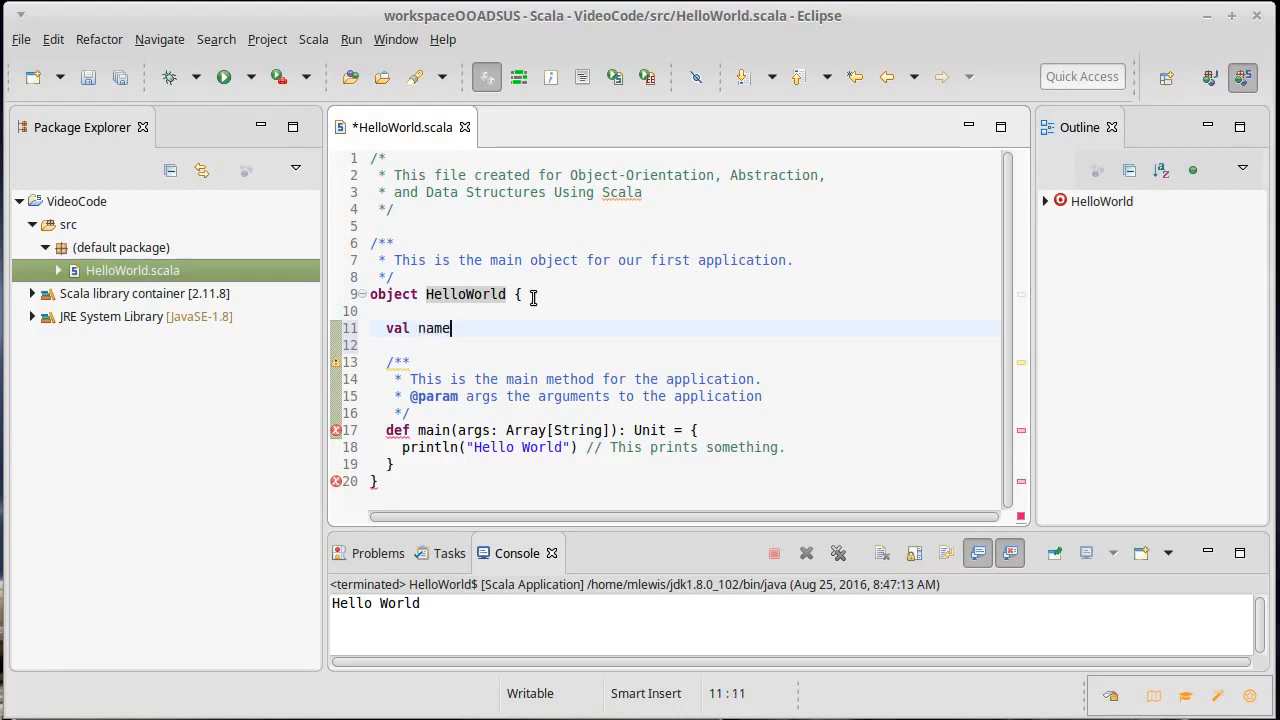
pyautogui.write('= "')
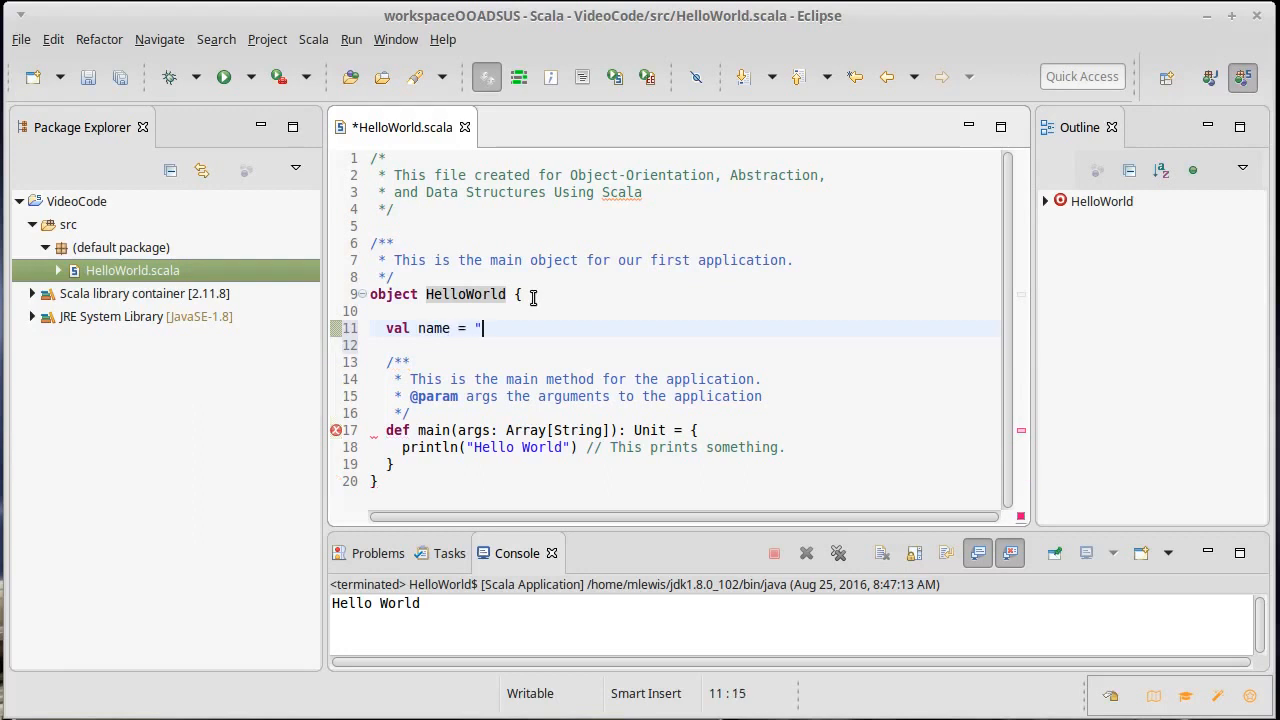
pyautogui.write('P')
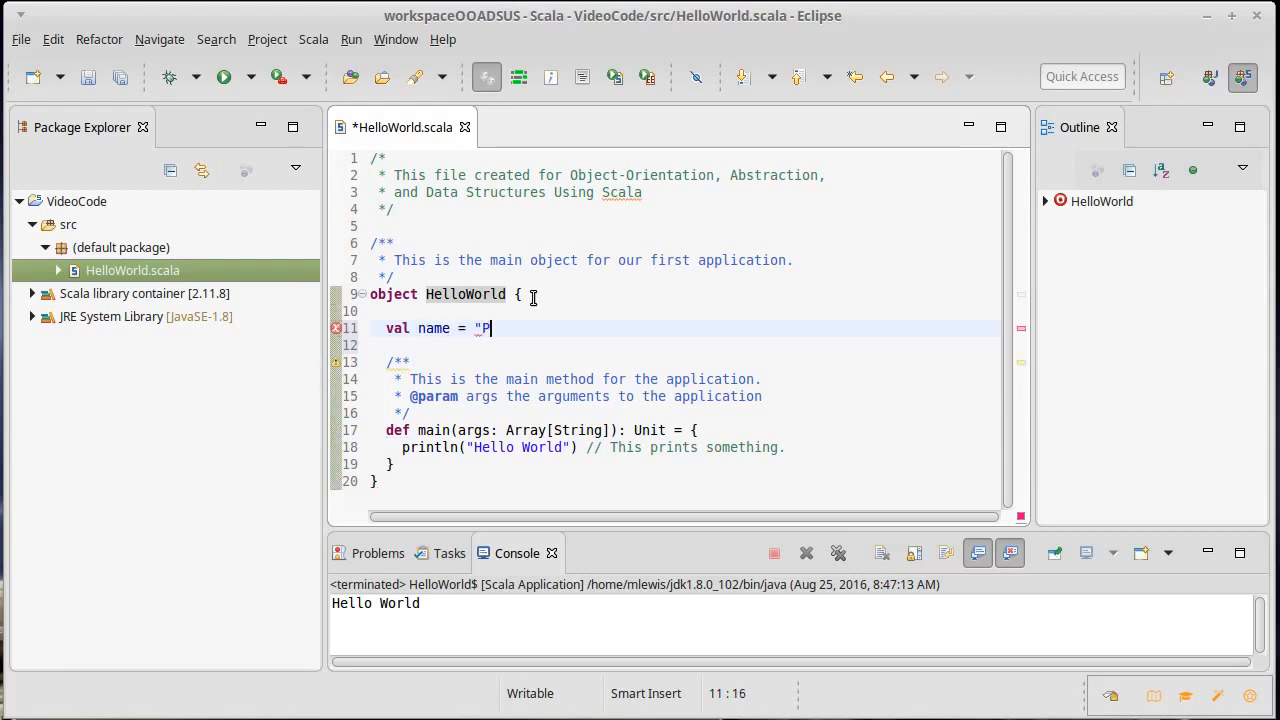
pyautogui.write('at Cook')
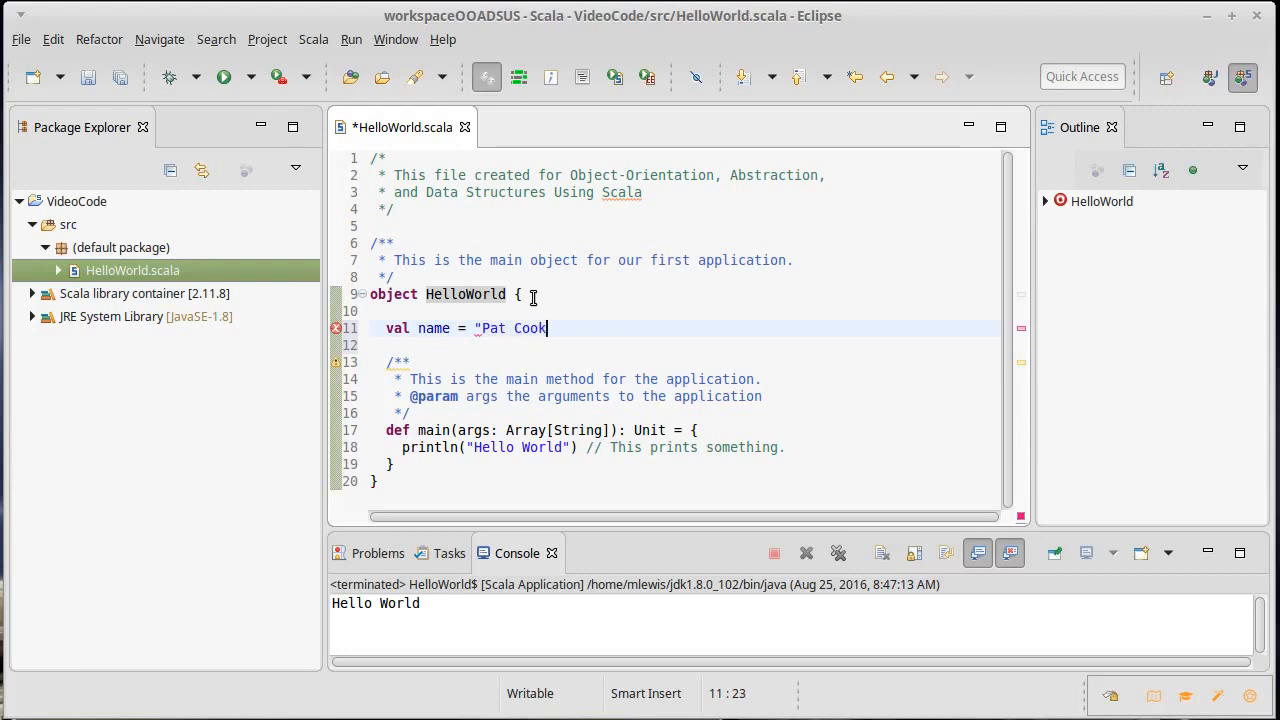
pyautogui.write('"')
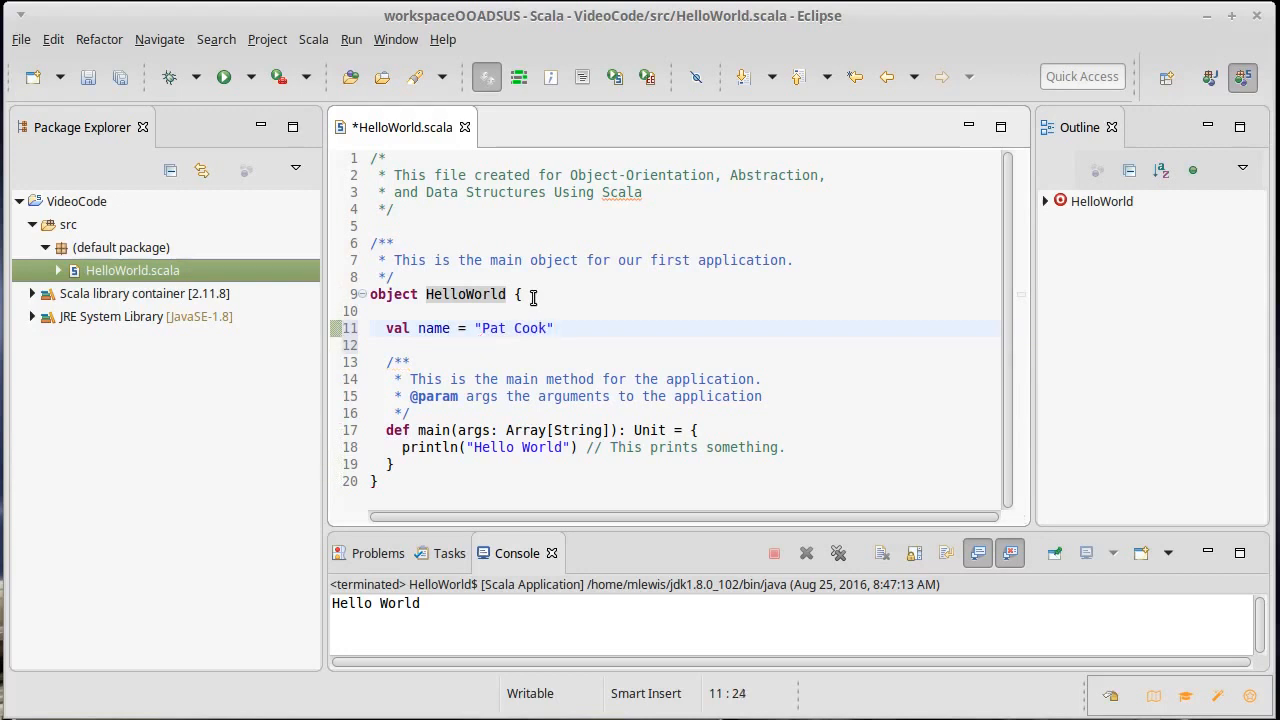
pyautogui.press('ctrl+s')
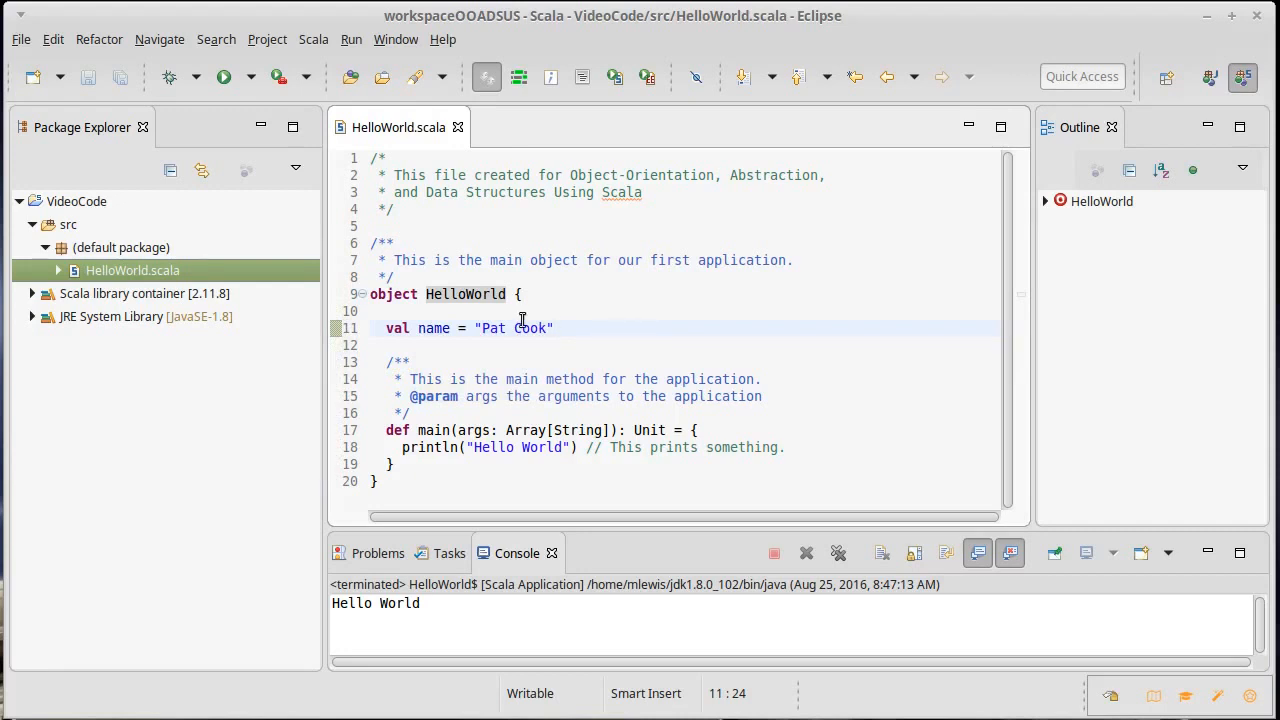
pyautogui.moveTo(646, 328)
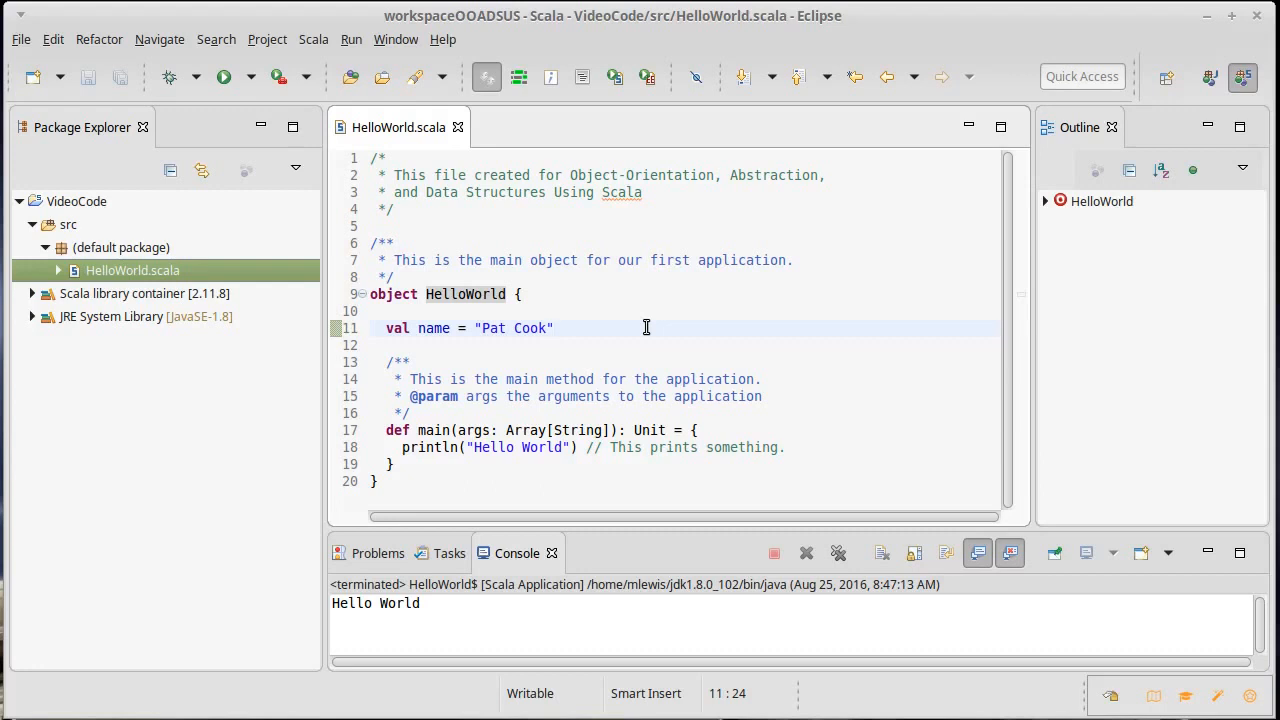
# - Try a :String type on name, undo it, then declare val value = 42 below
pyautogui.click(466, 328)
pyautogui.write(':')
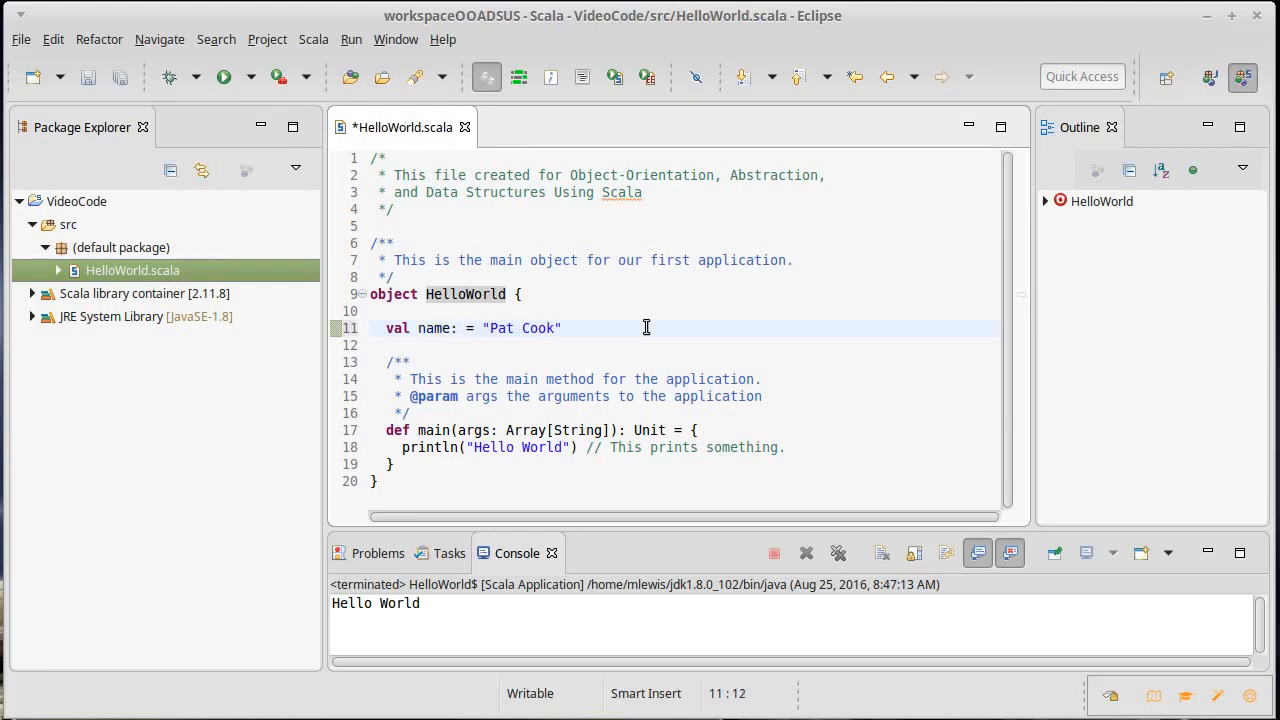
pyautogui.write('String')
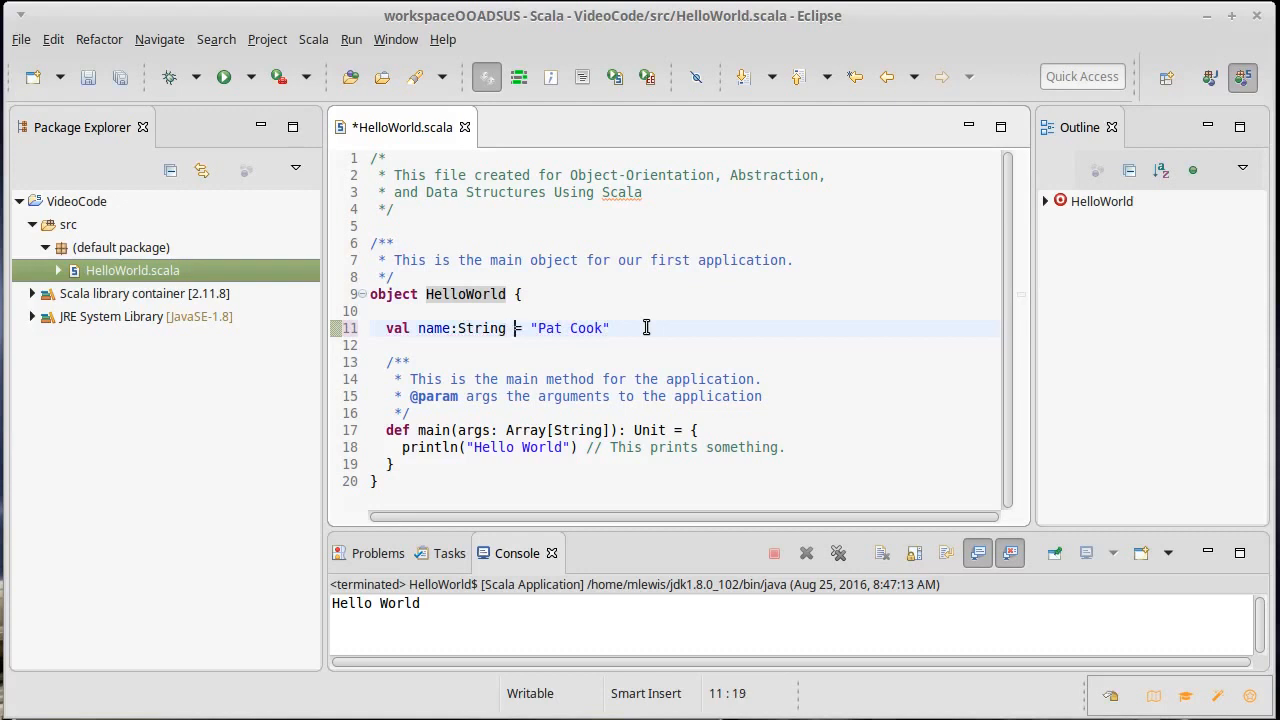
pyautogui.write('42 /')
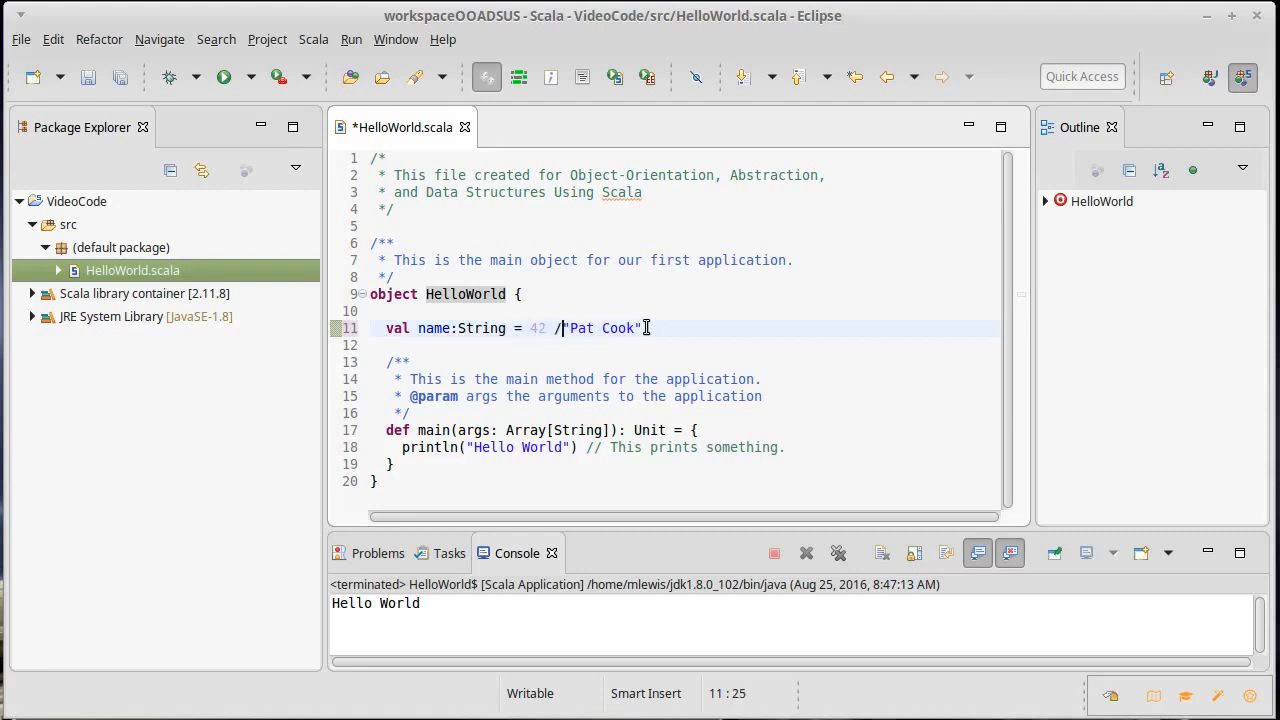
pyautogui.write('/')
pyautogui.click(684, 344)
pyautogui.write('val value = 42')
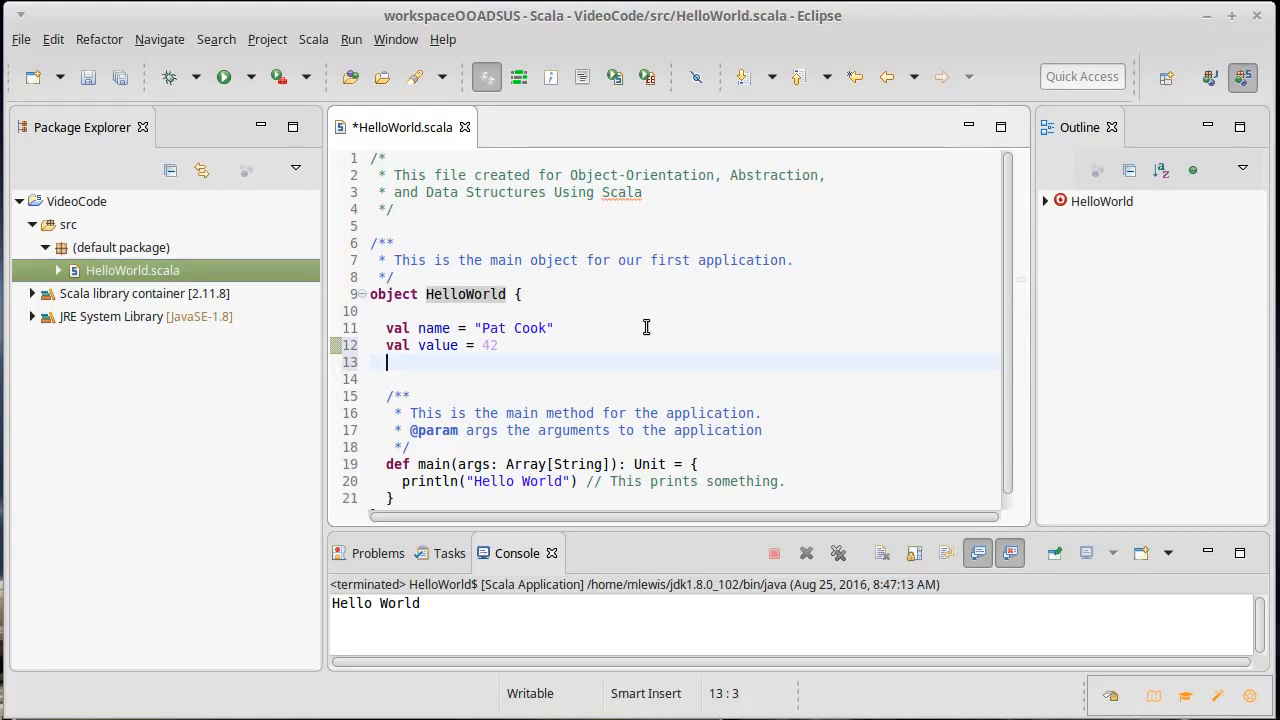
pyautogui.write('var')
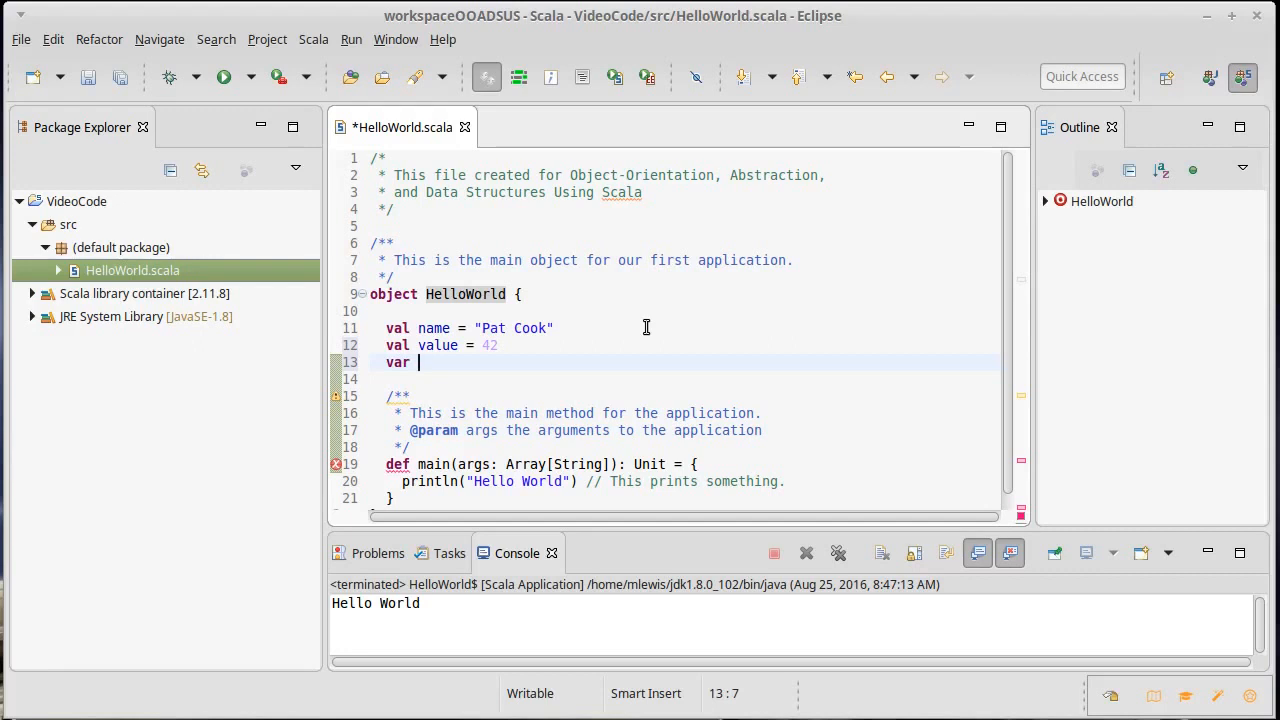
pyautogui.write('age =')
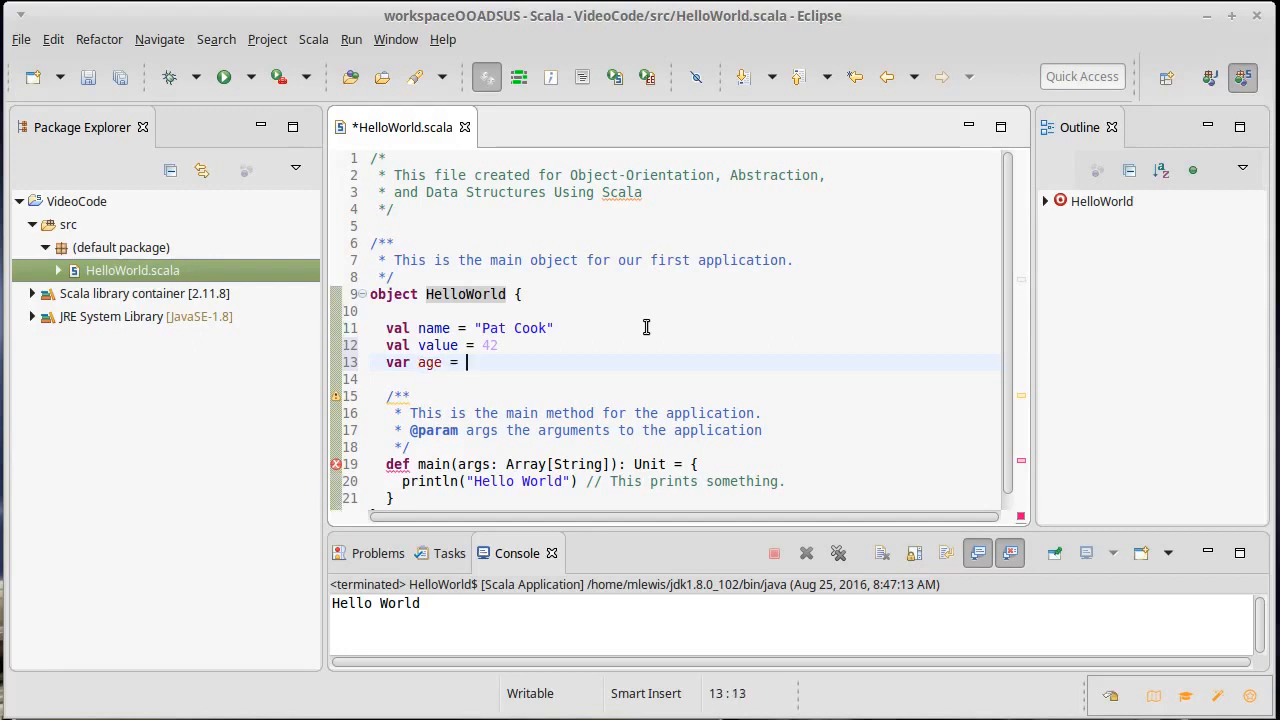
pyautogui.write('22')
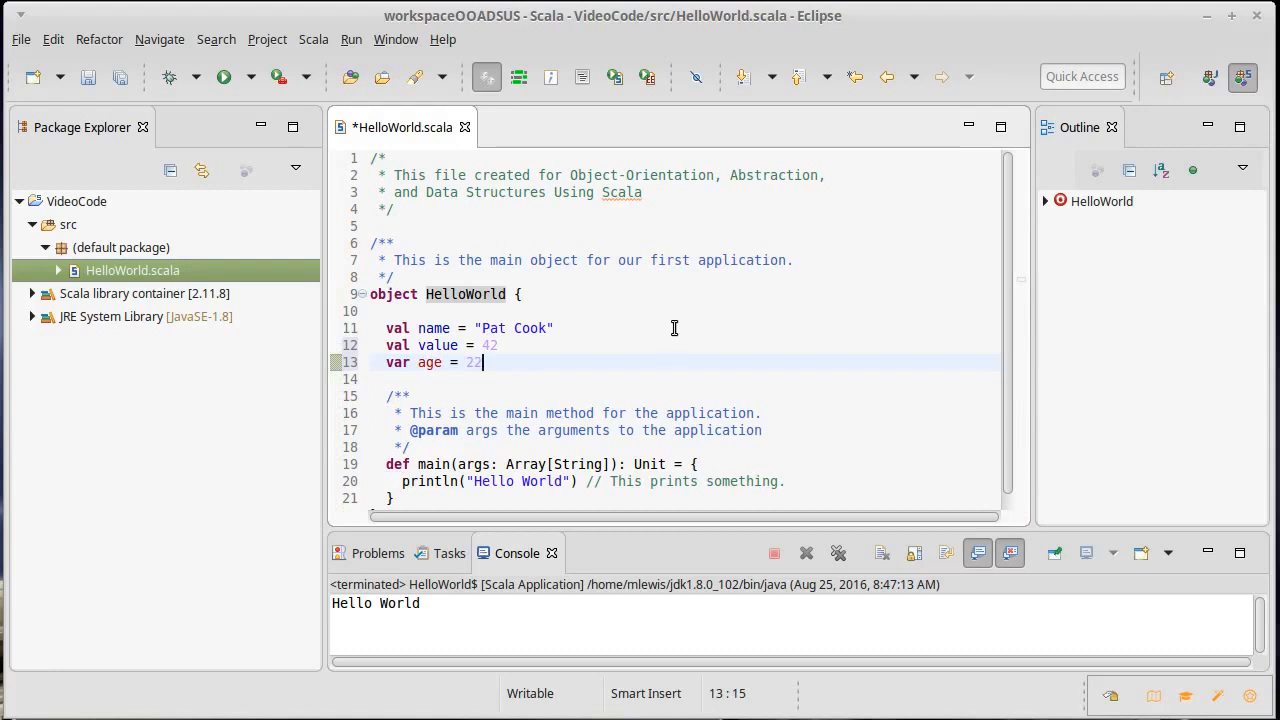
pyautogui.click(484, 344)
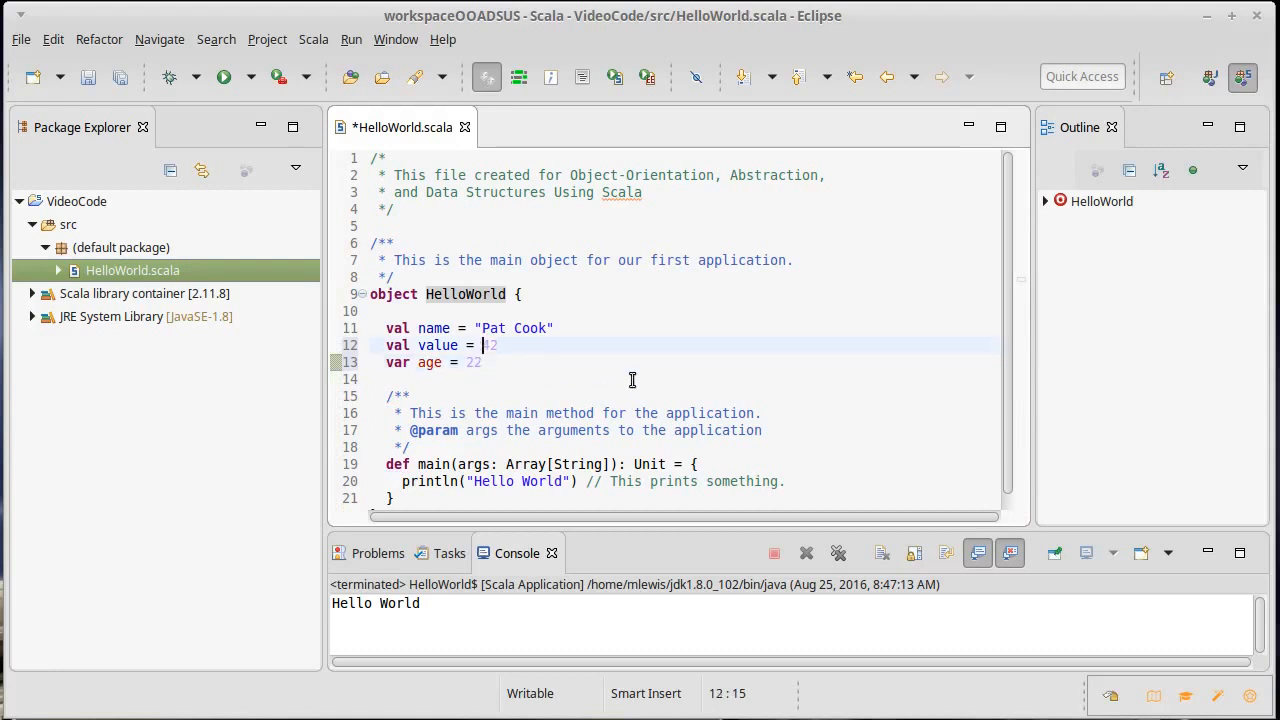
pyautogui.write(':')
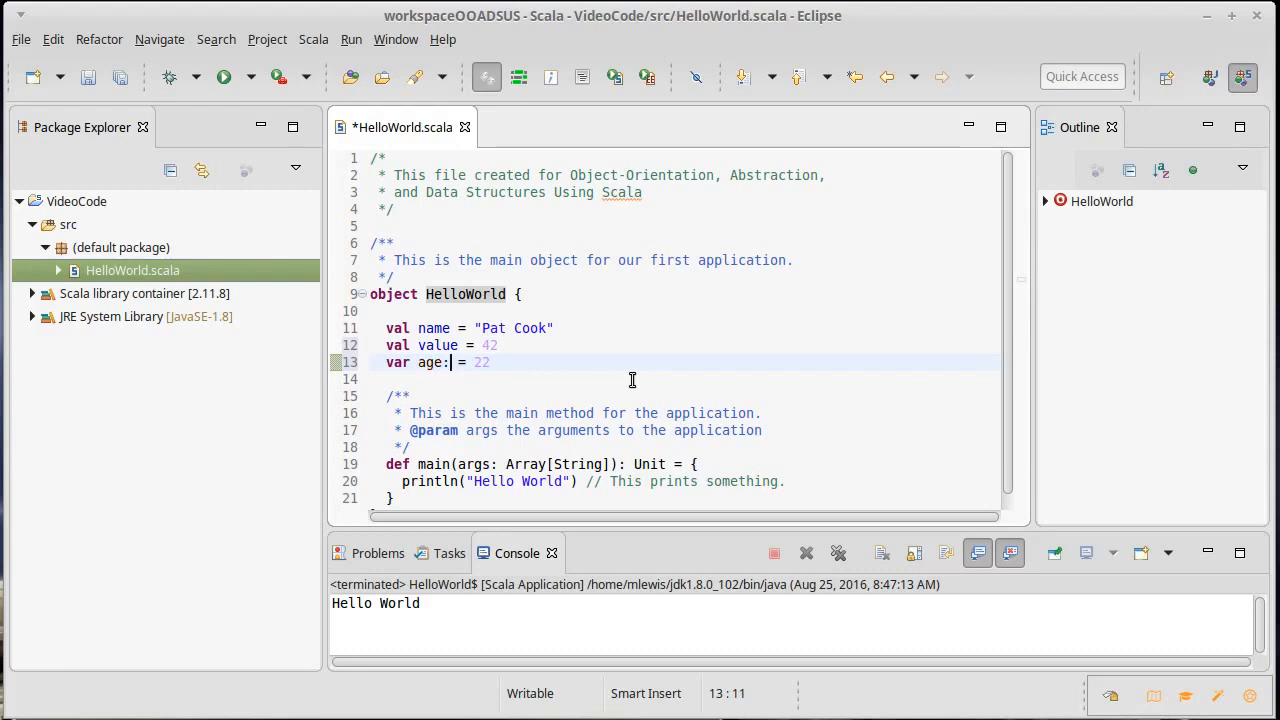
pyautogui.write('Int')
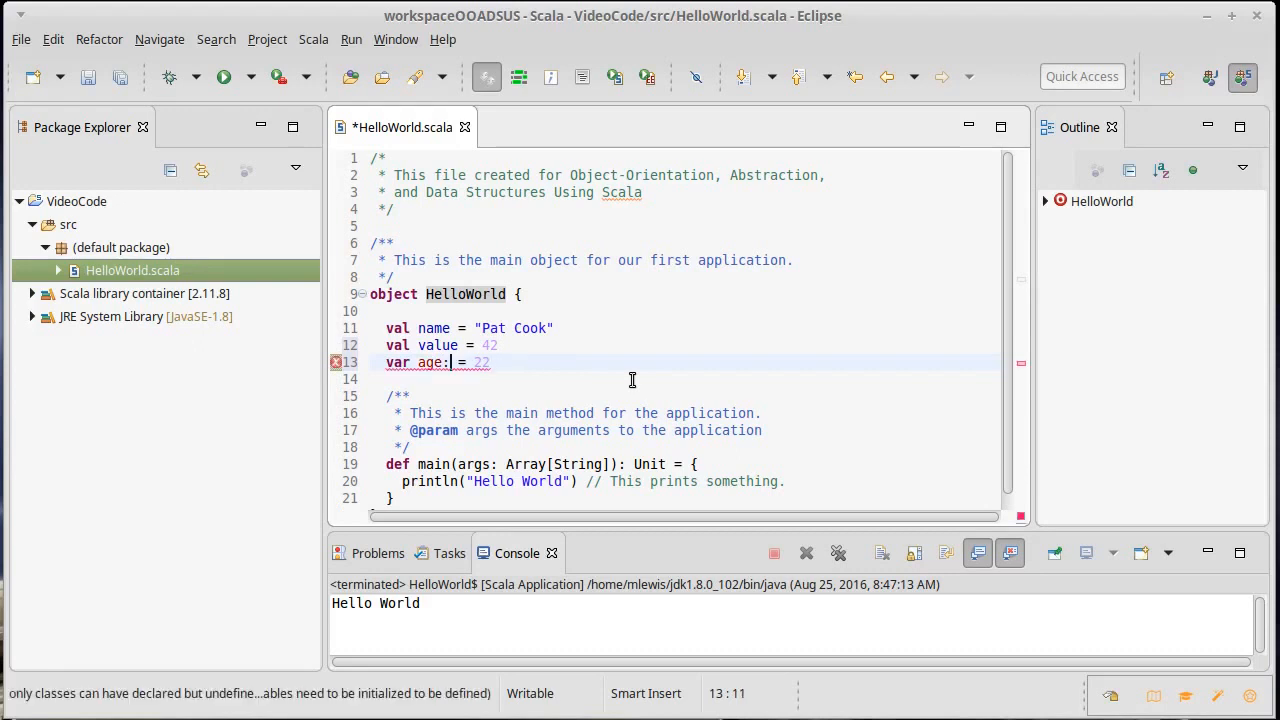
pyautogui.write('Double')
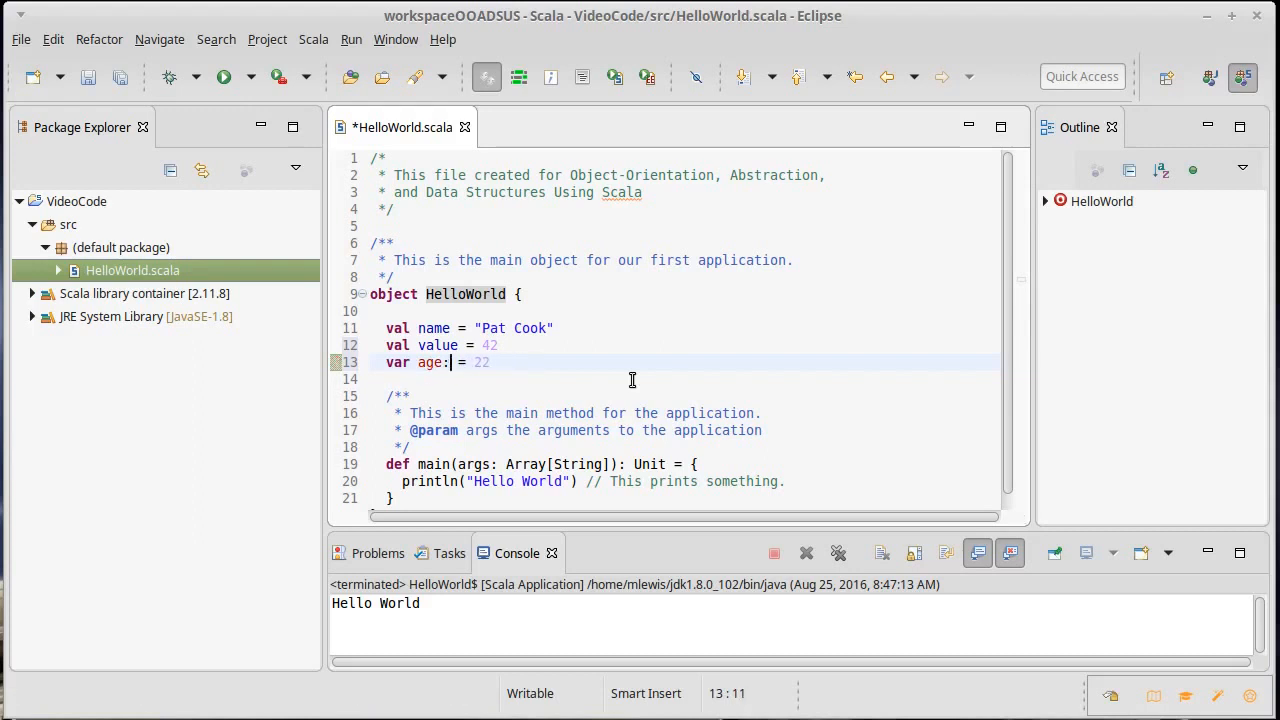
pyautogui.press('BackSpace')
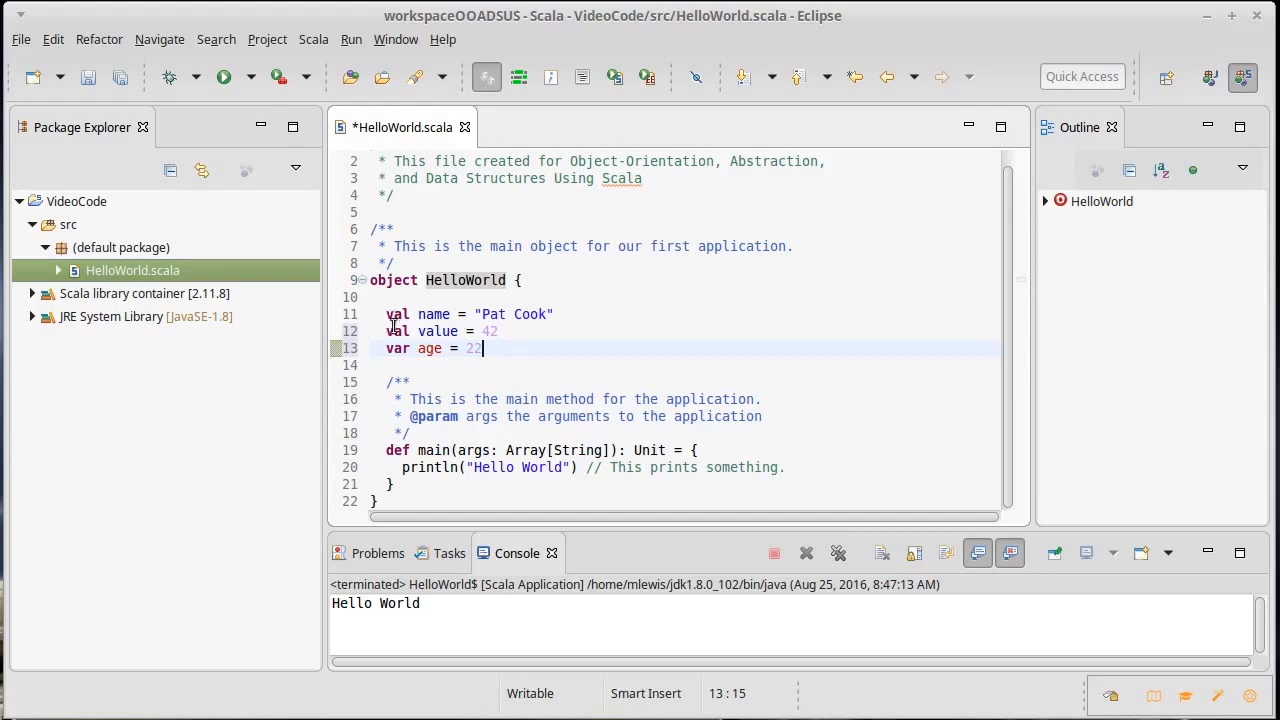
pyautogui.moveTo(434, 312)
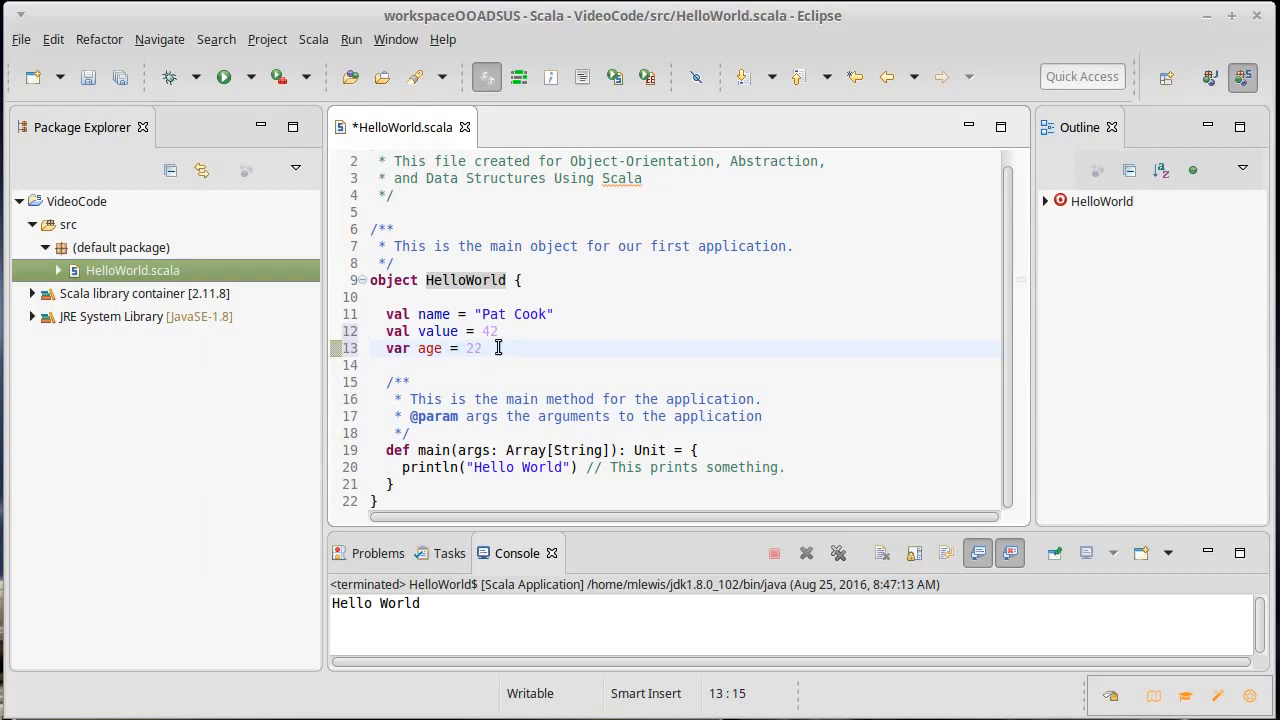
# - Add the statement age += 1 on a new line below the age declaration
pyautogui.click(480, 348)
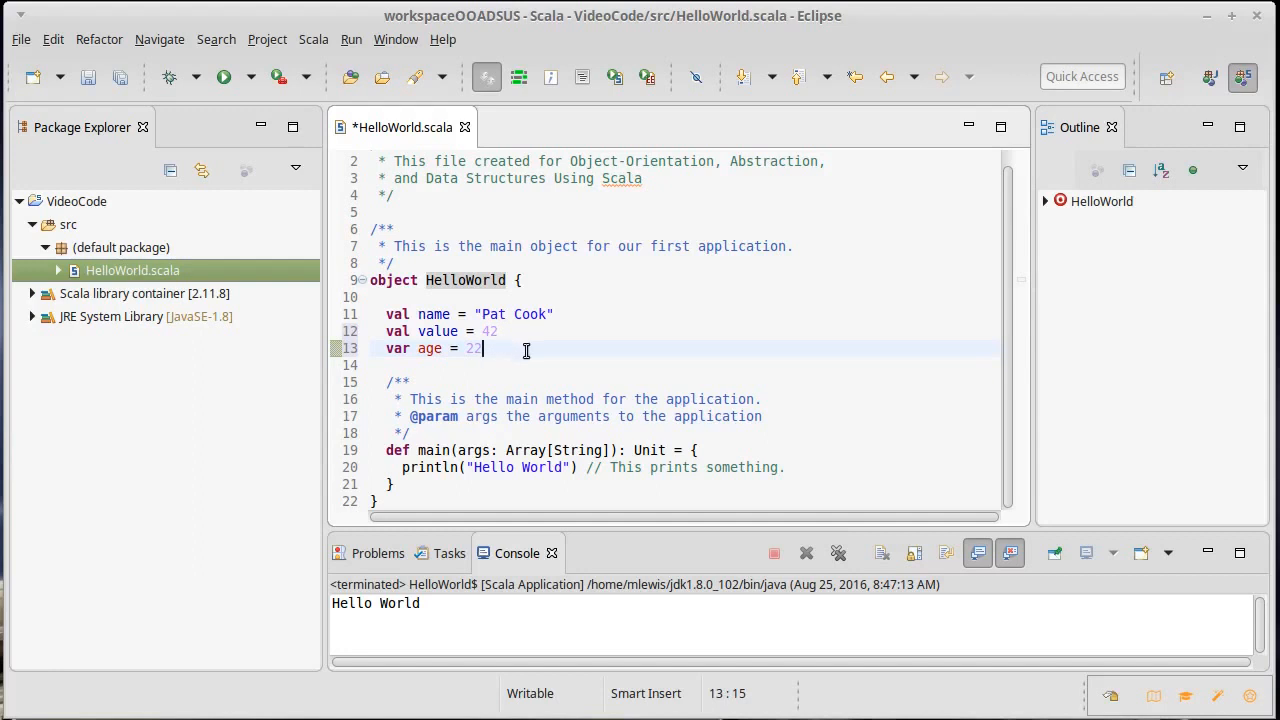
pyautogui.write('age +=')
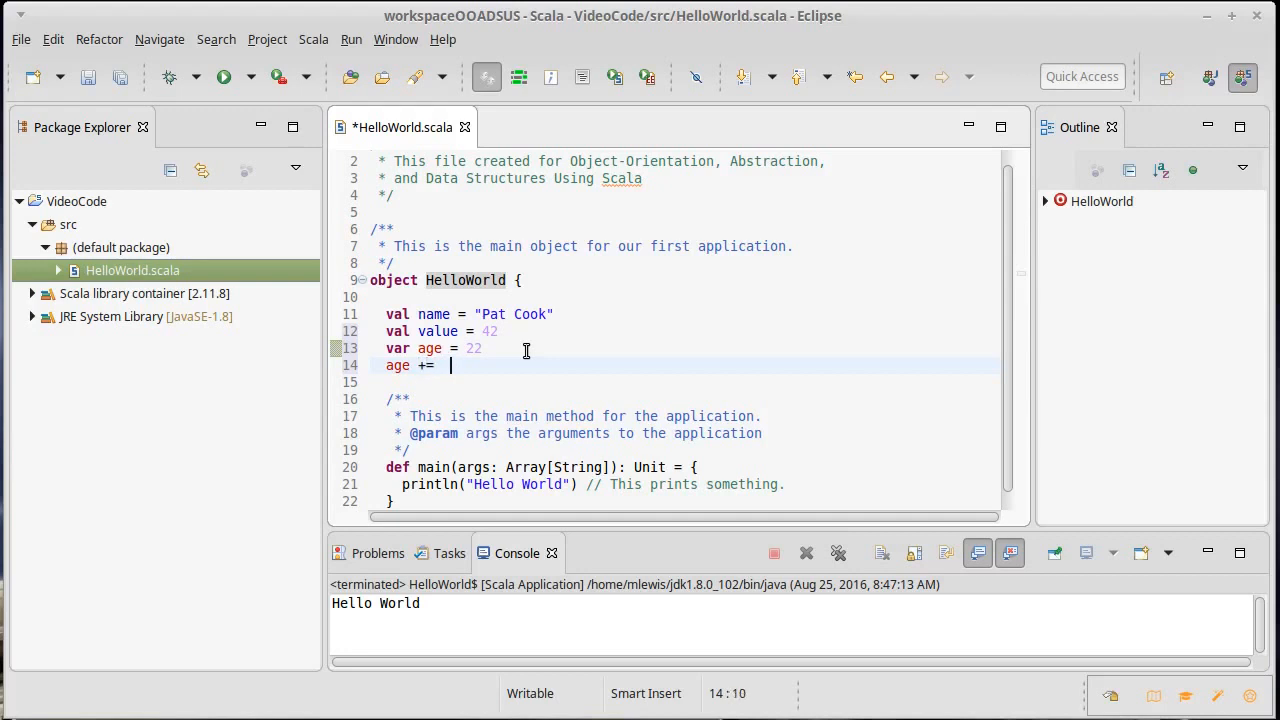
pyautogui.write('1')
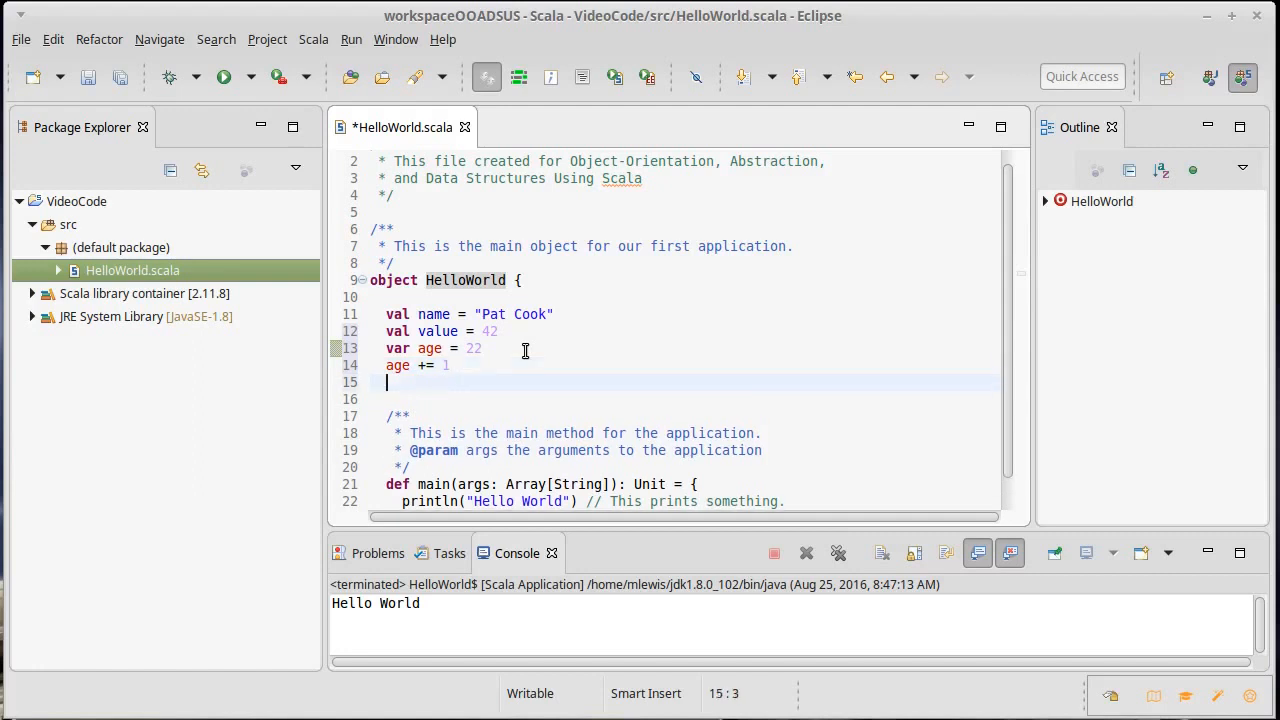
# - Demonstrate value = 99 failing because value is a val, then remove that line
pyautogui.write('val')
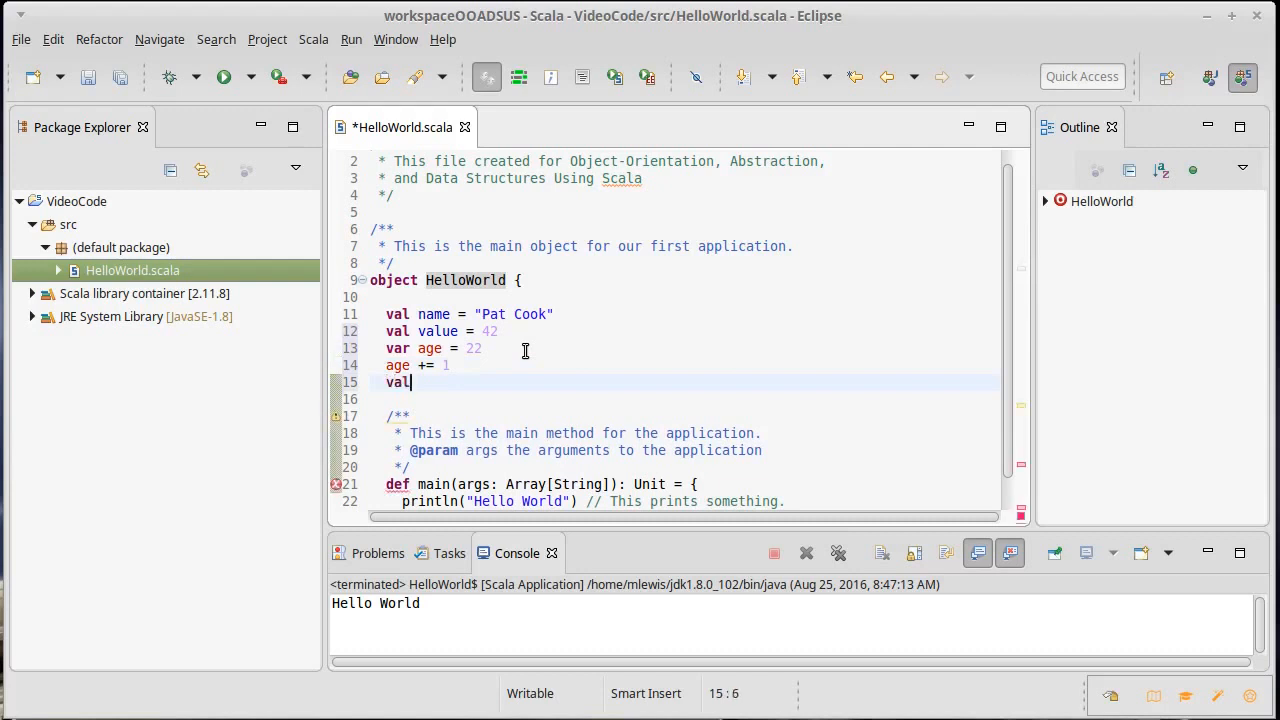
pyautogui.write('ue')
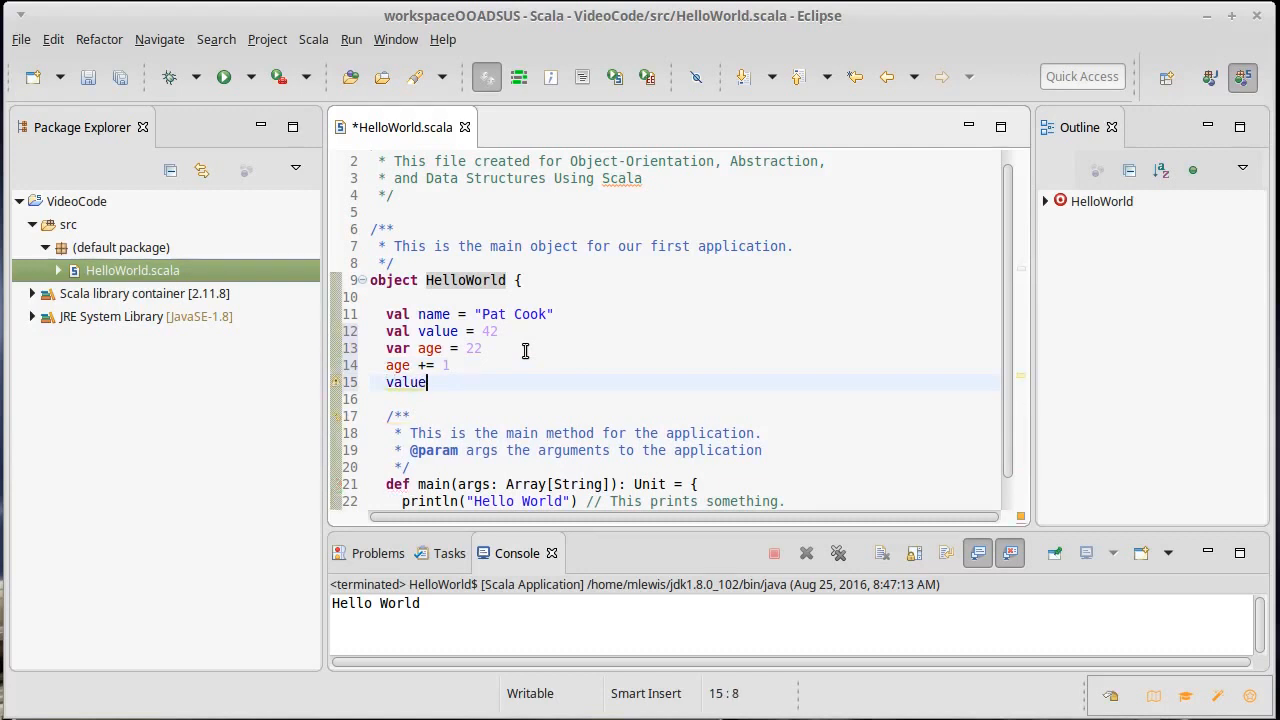
pyautogui.write('= 99')
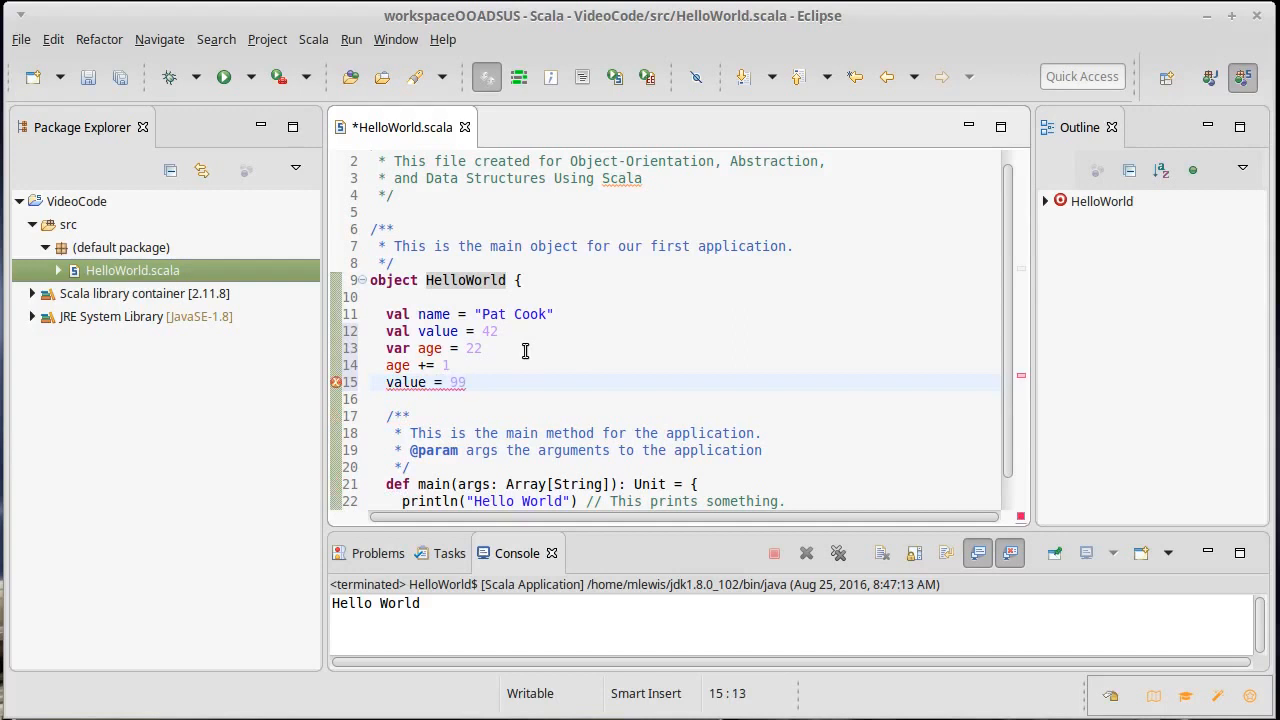
pyautogui.click(464, 382)
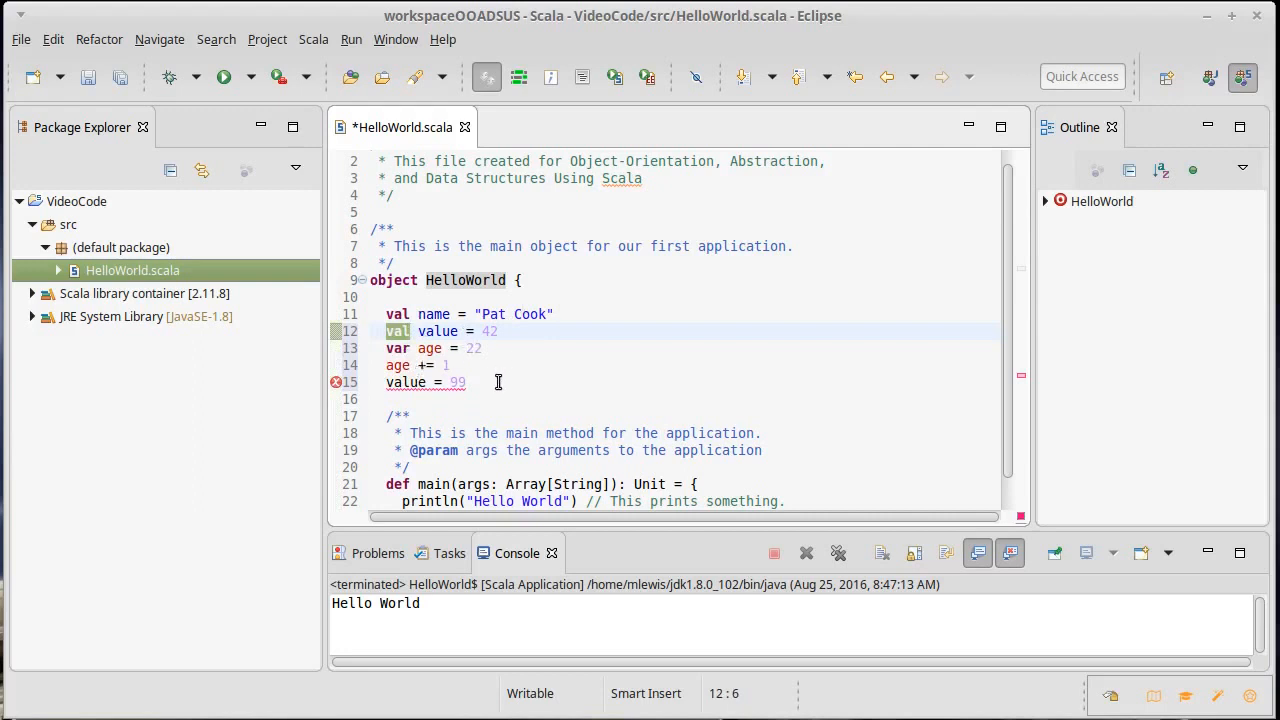
pyautogui.click(466, 382)
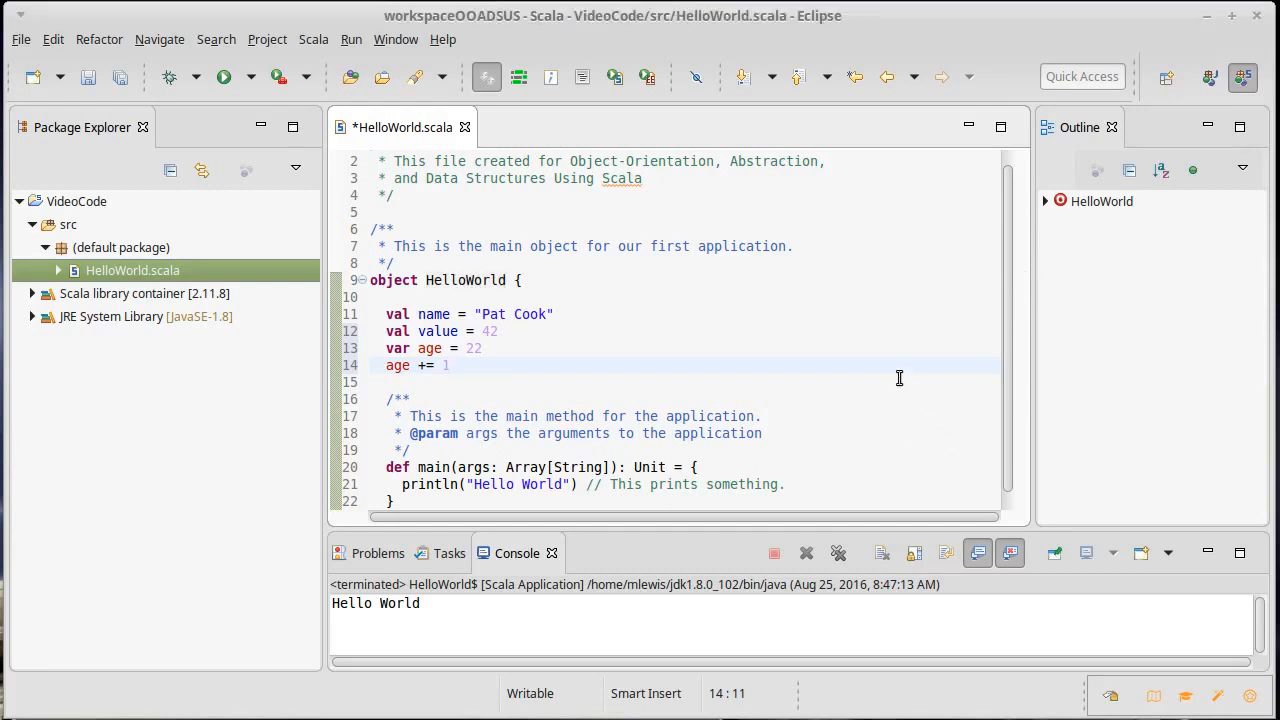
# - Write the comment // String, Int, Double, Char, Boolean below age += 1
pyautogui.click(452, 332)
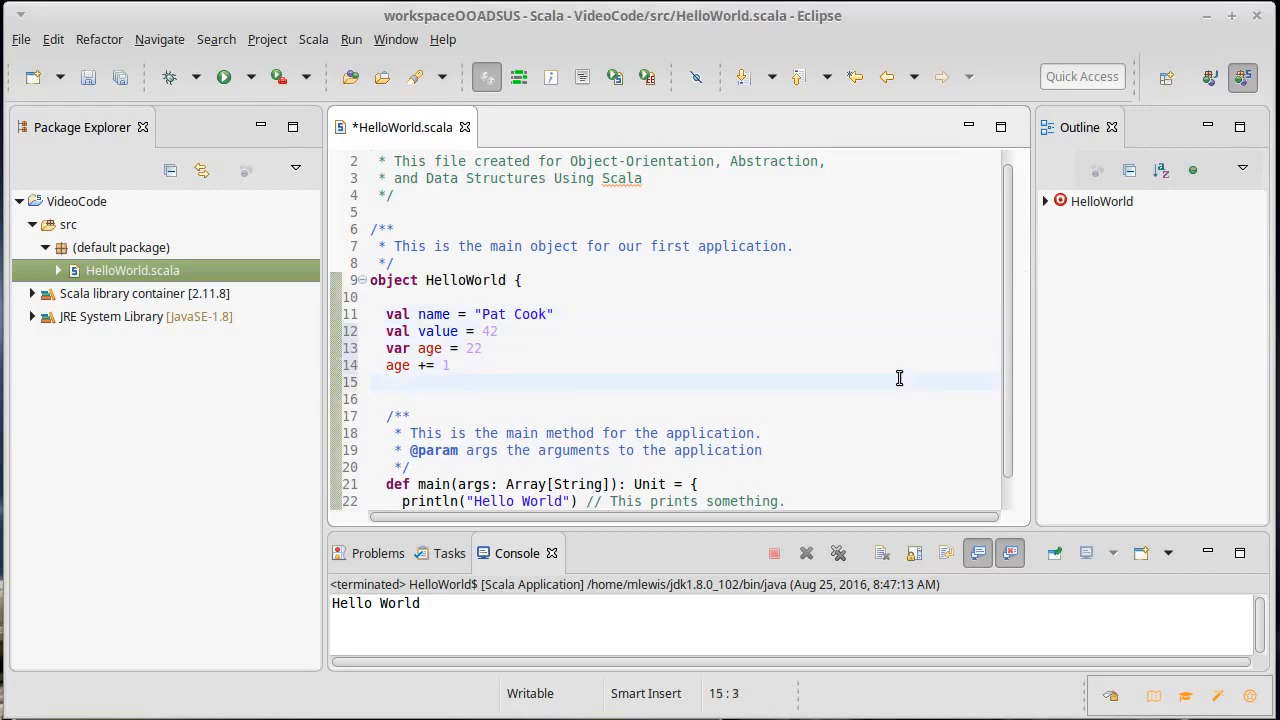
pyautogui.write('// String')
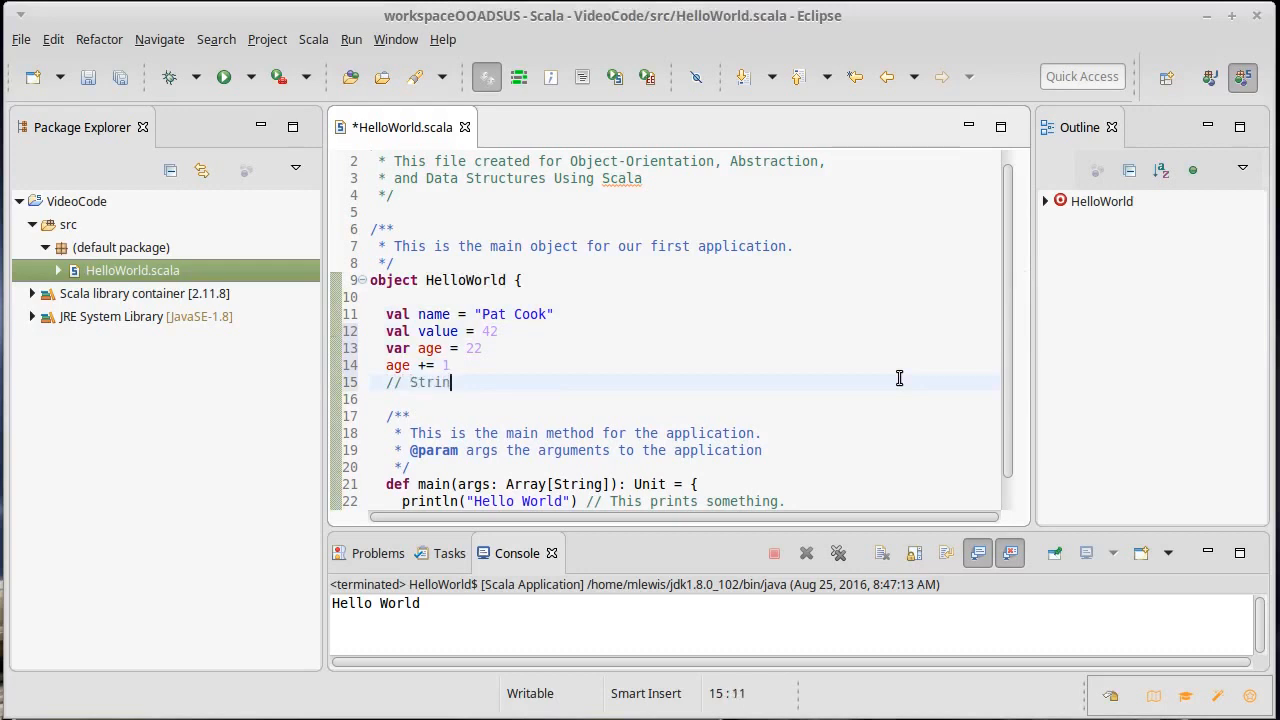
pyautogui.write('g')
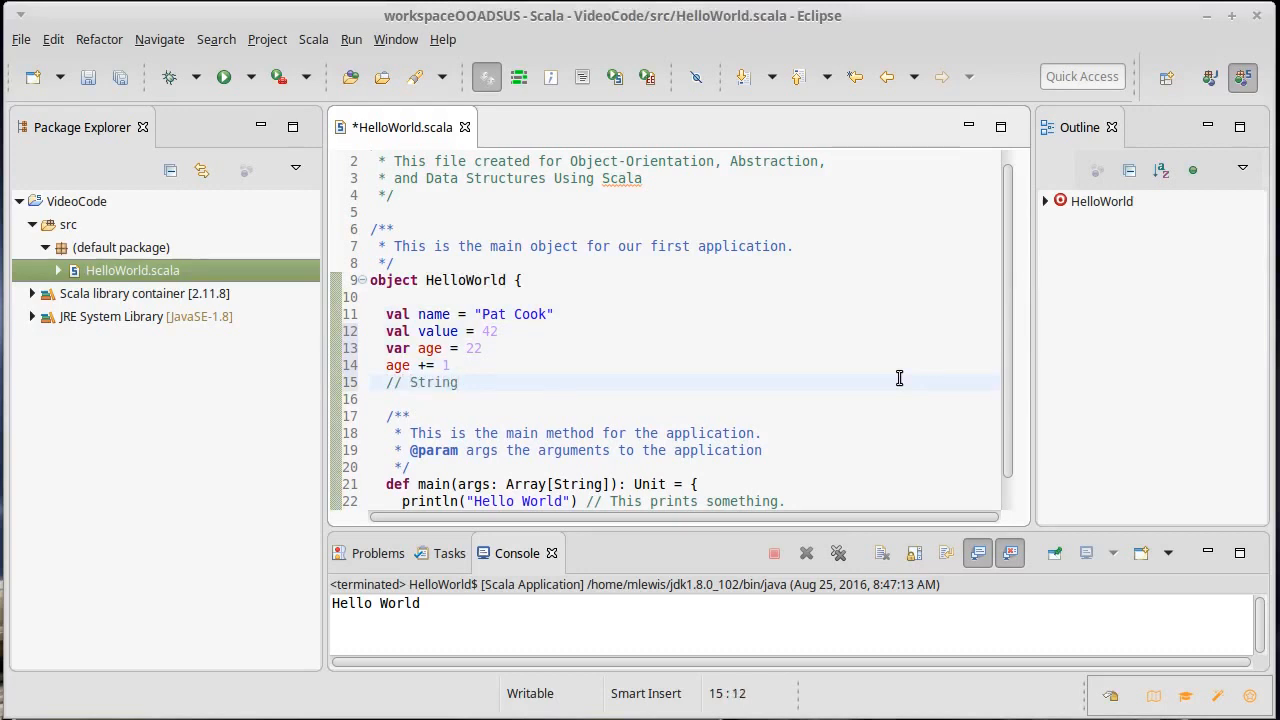
pyautogui.write(', Int')
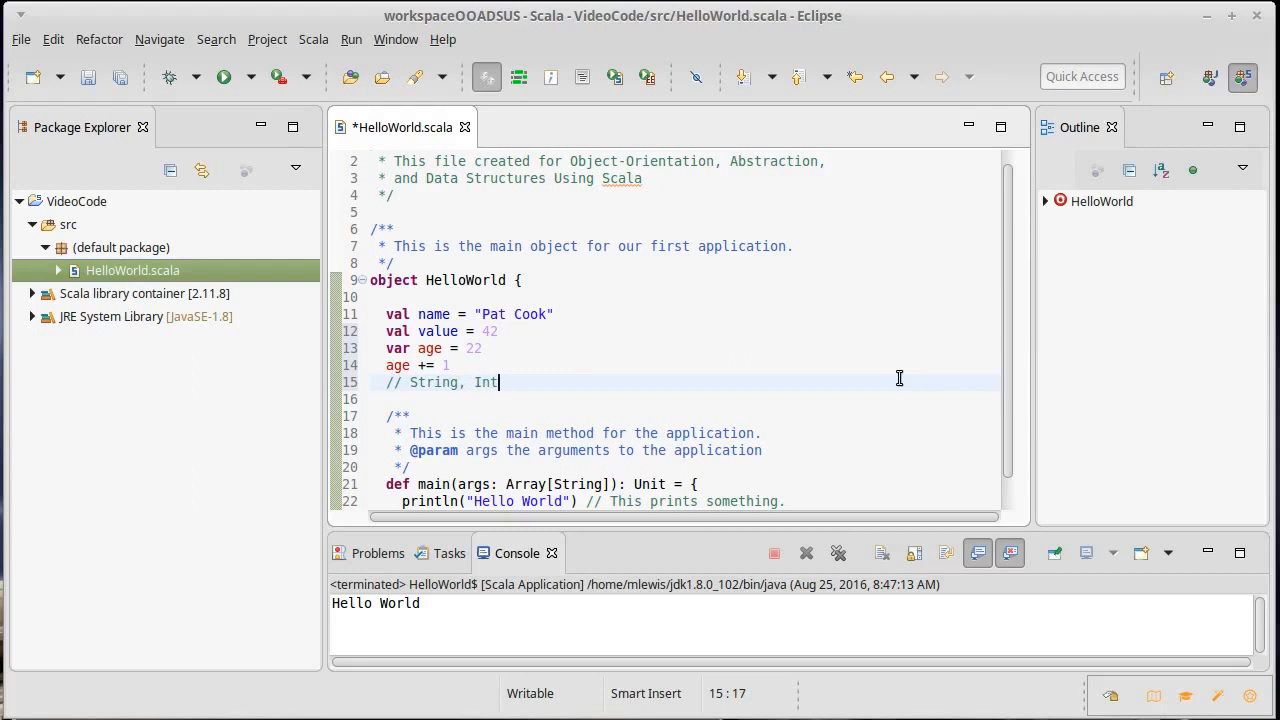
pyautogui.write(', Double,')
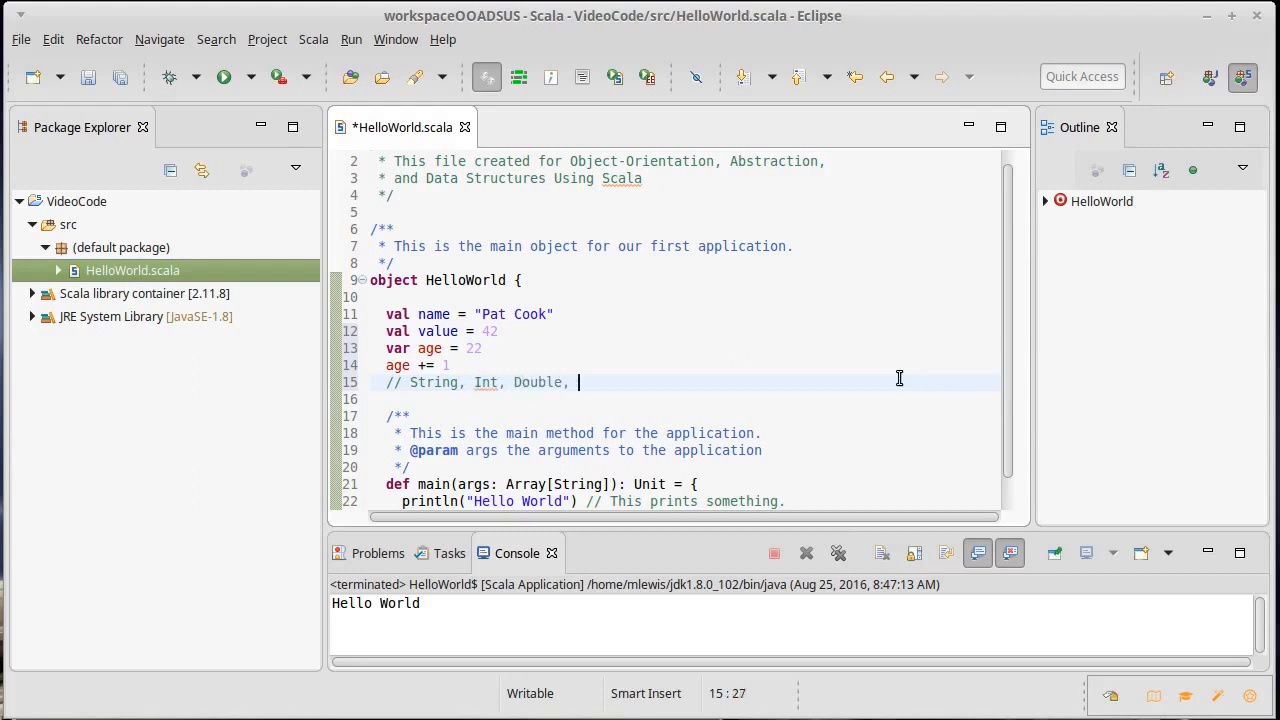
pyautogui.write('Char')
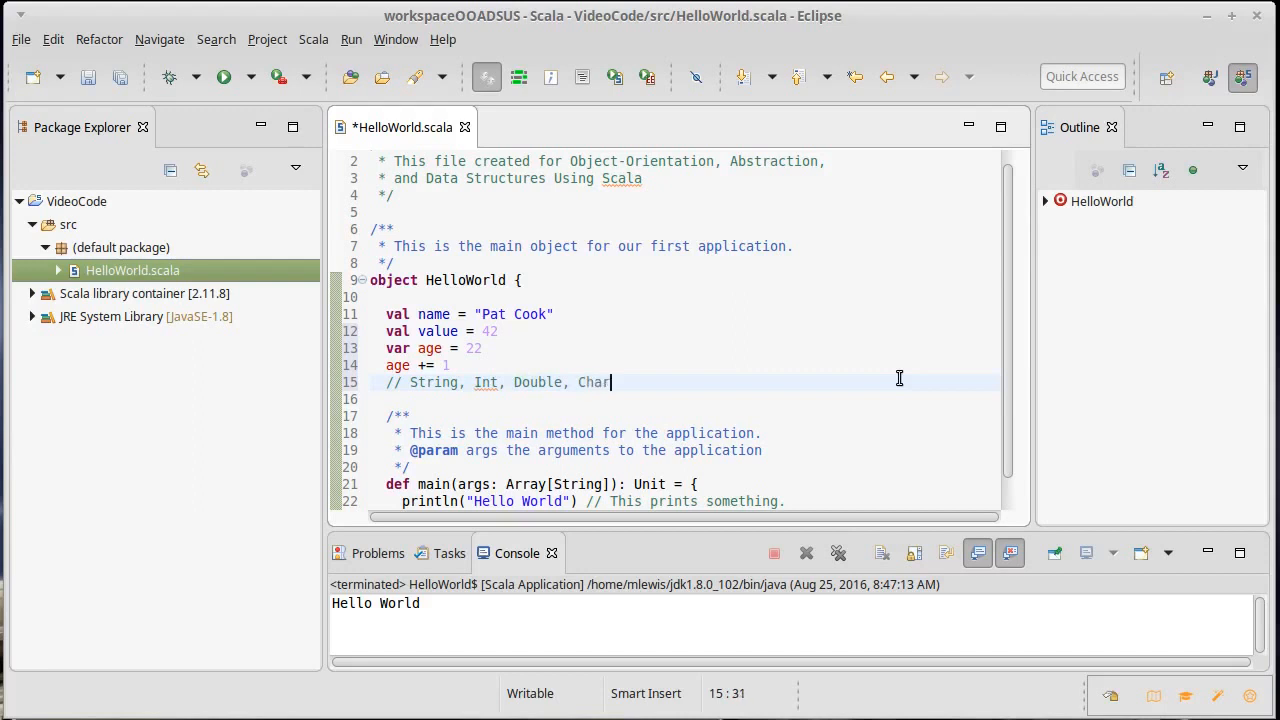
pyautogui.write(',')
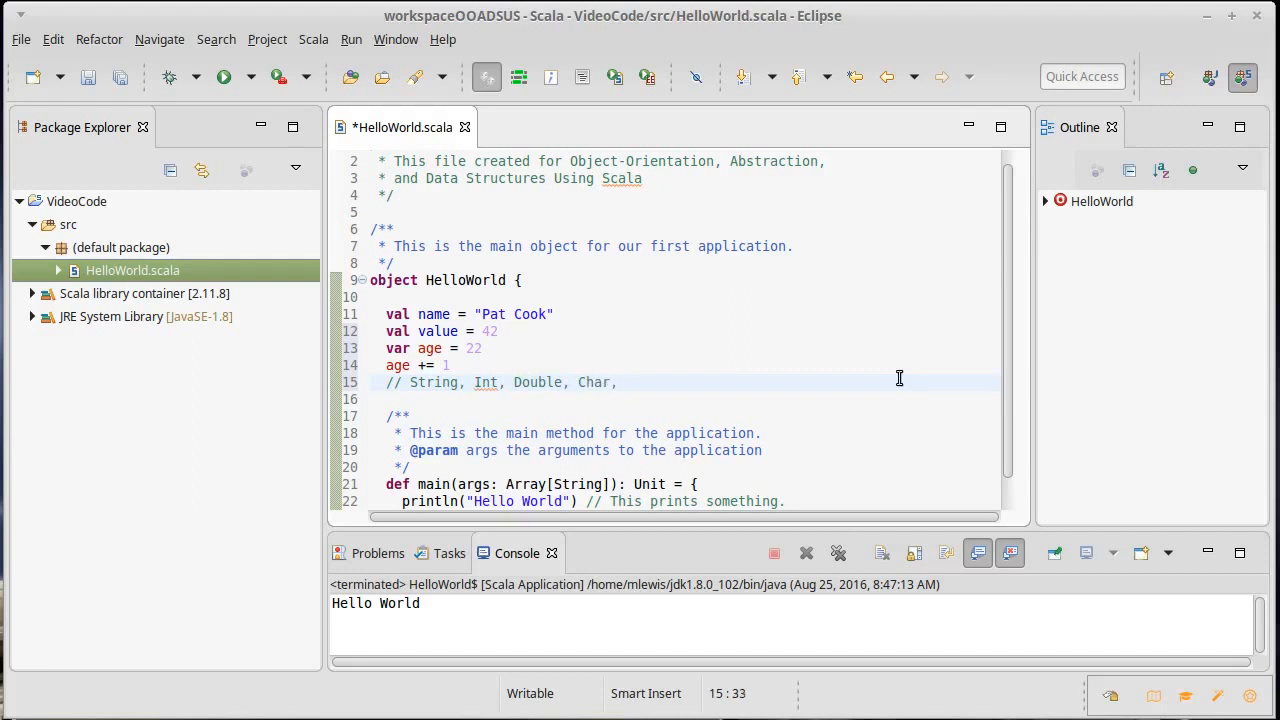
pyautogui.write('Boolean')
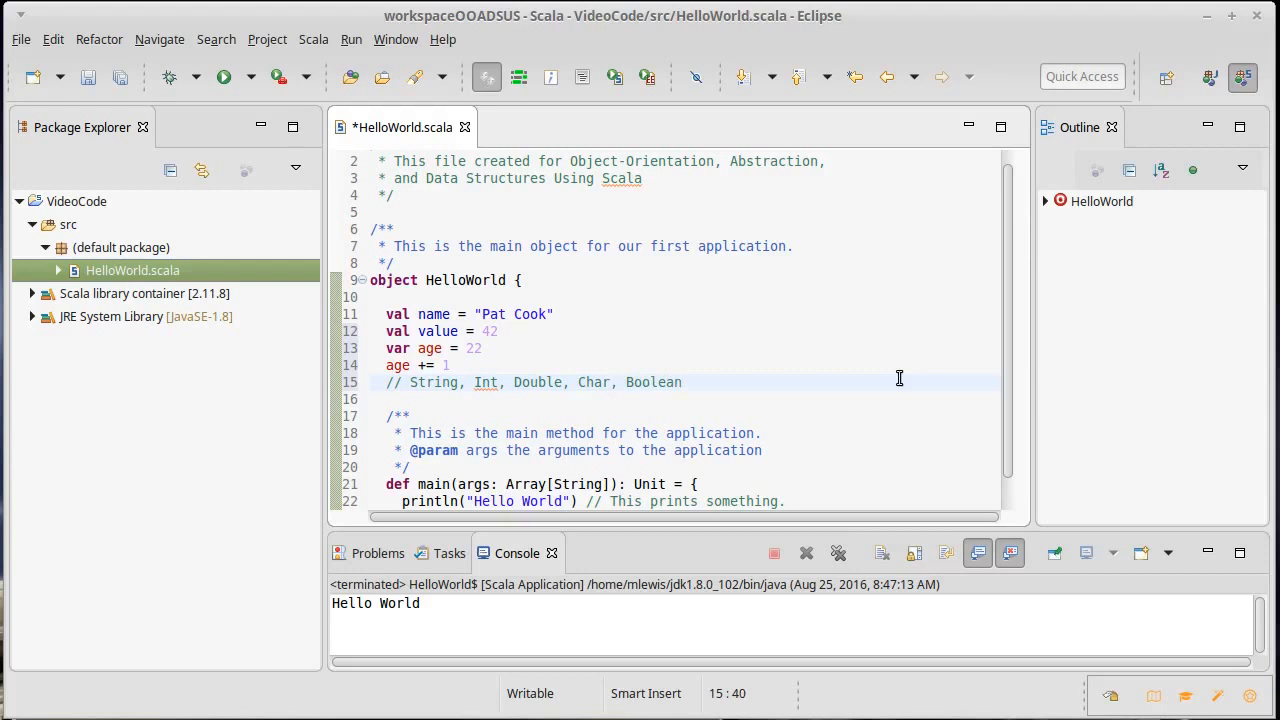
# - Append , Unit to the end of the types comment
pyautogui.click(684, 382)
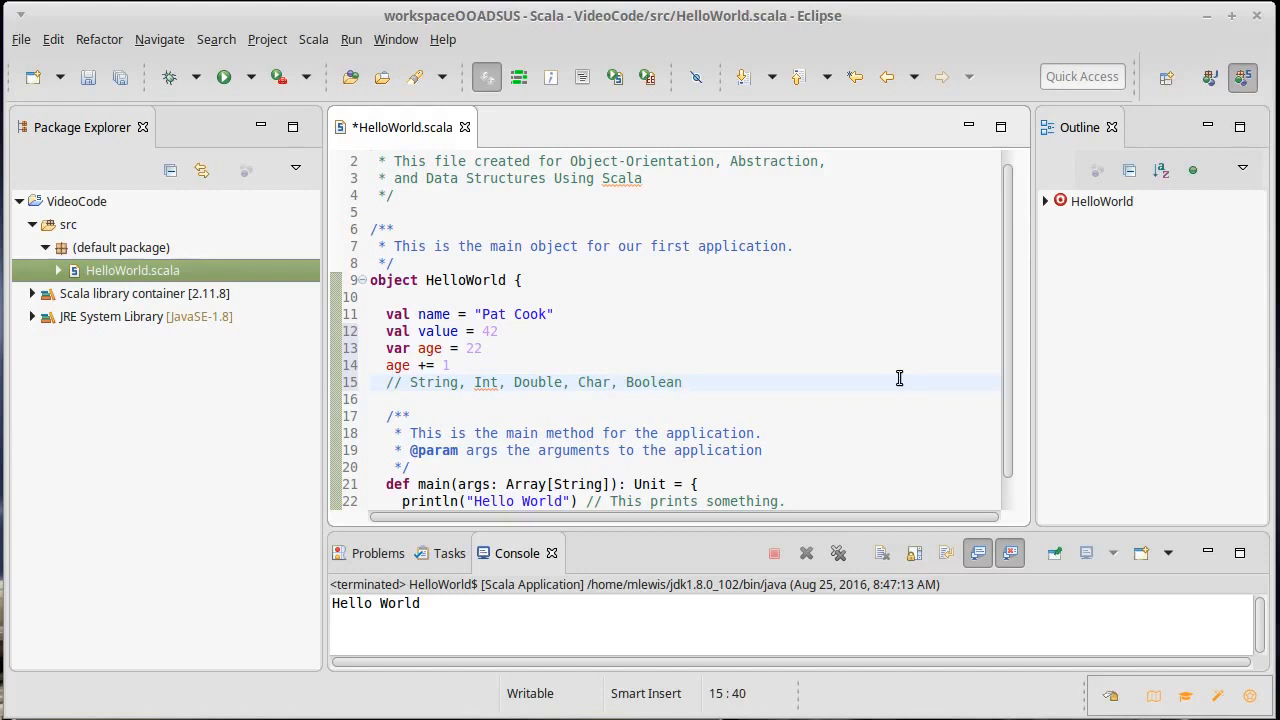
pyautogui.write(',')
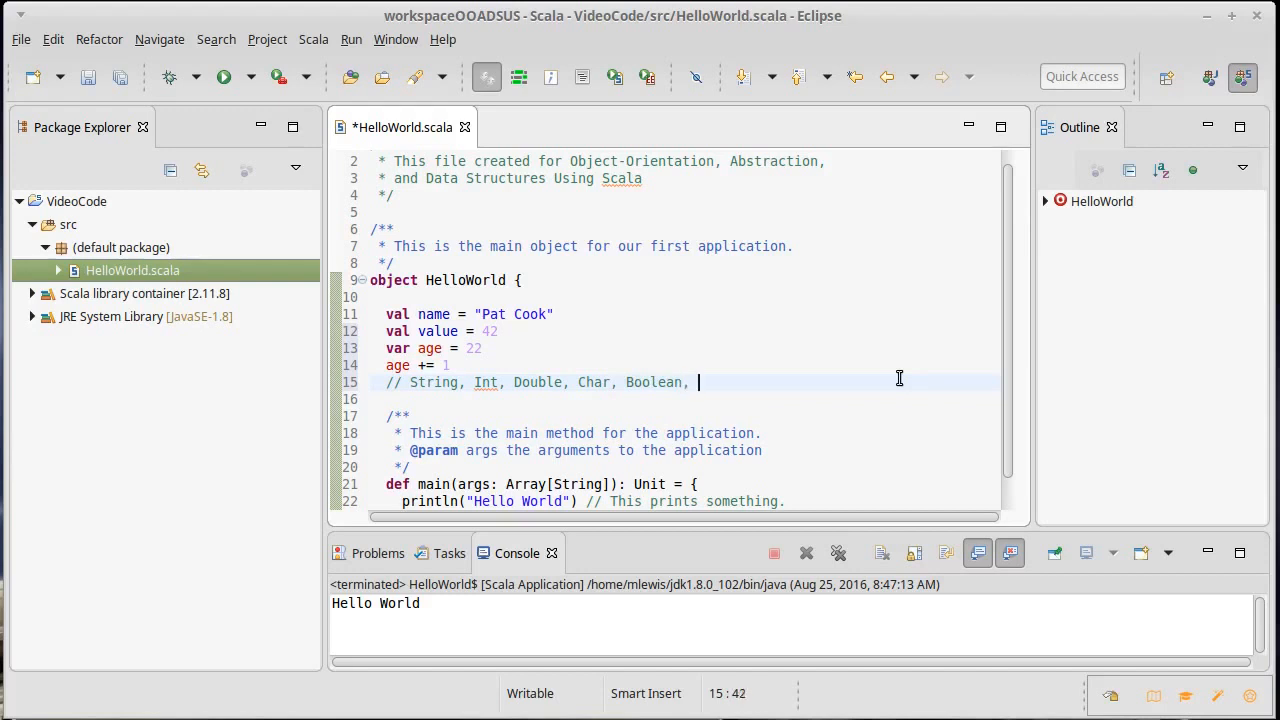
pyautogui.write('Unit')
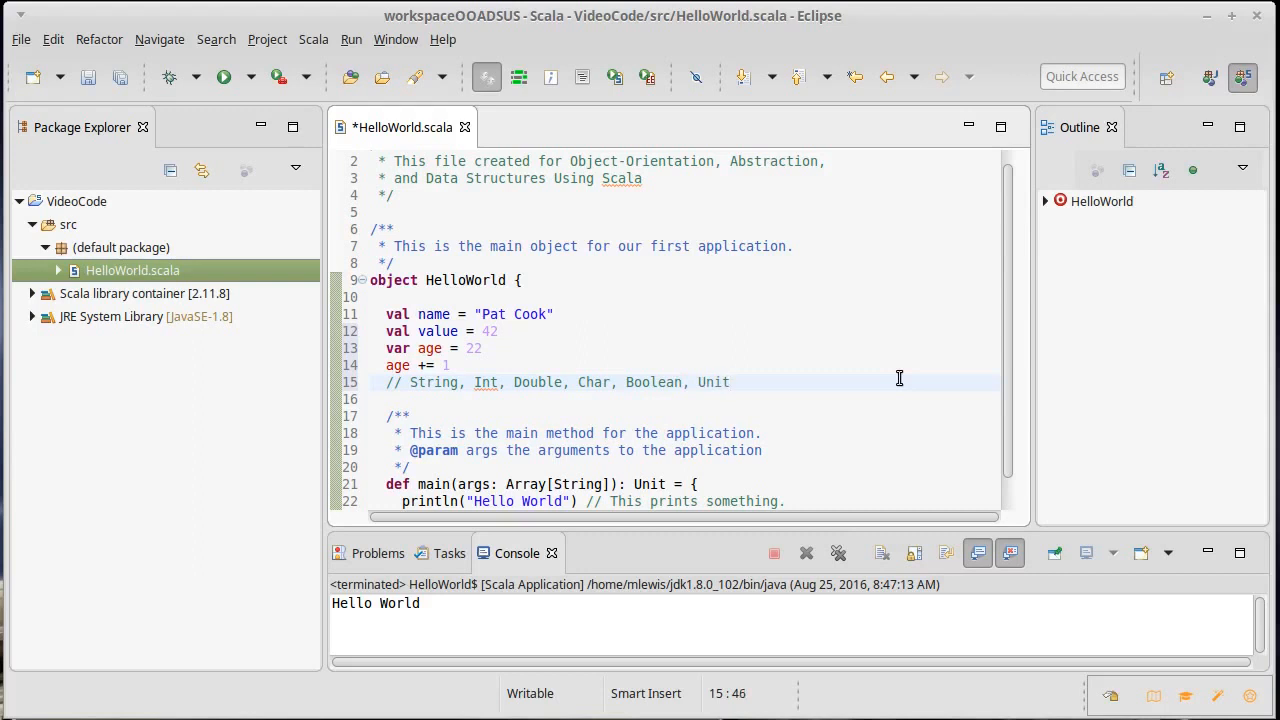
# - Write val notUseful = () below the comment, then delete it back to val
pyautogui.write('va')
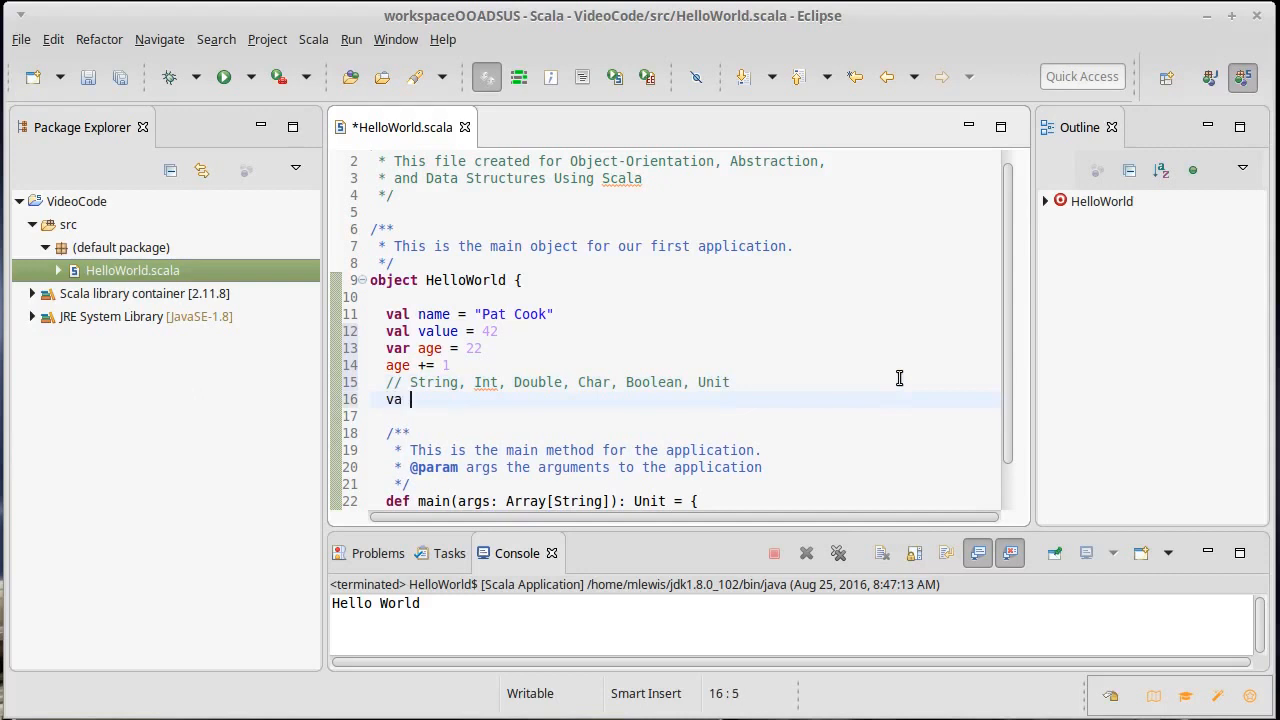
pyautogui.write('l not')
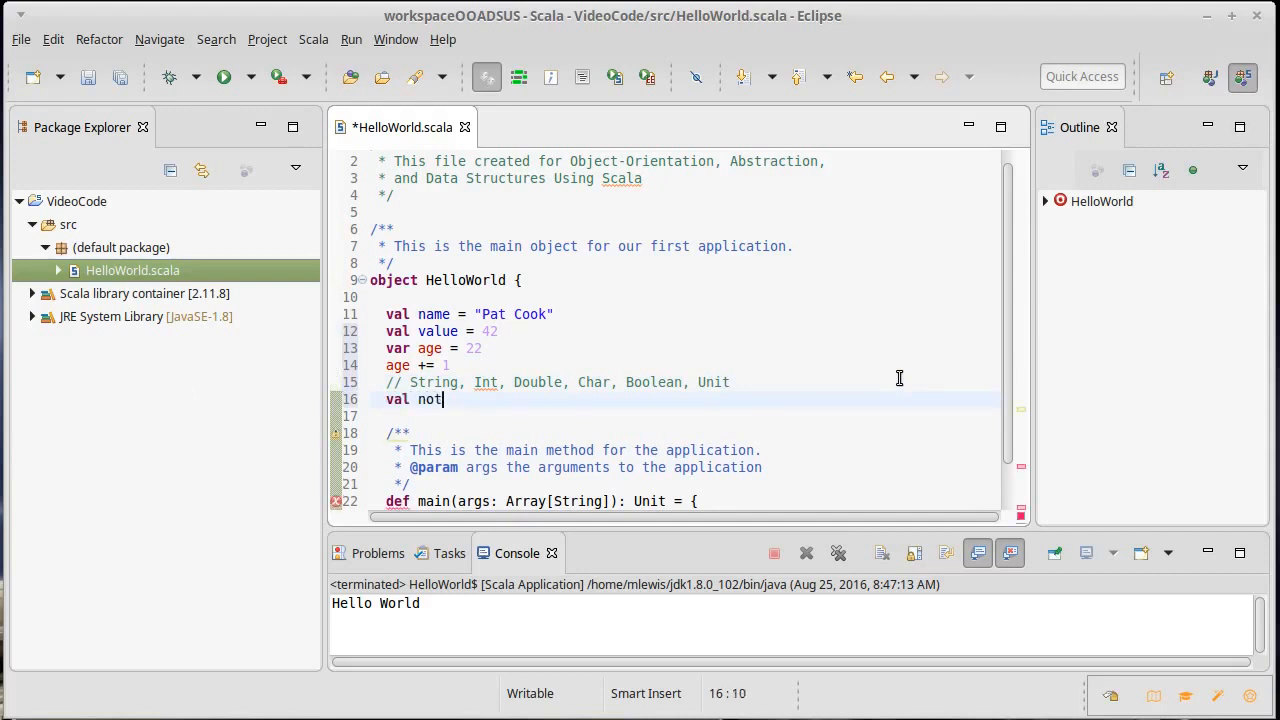
pyautogui.write('Useful =')
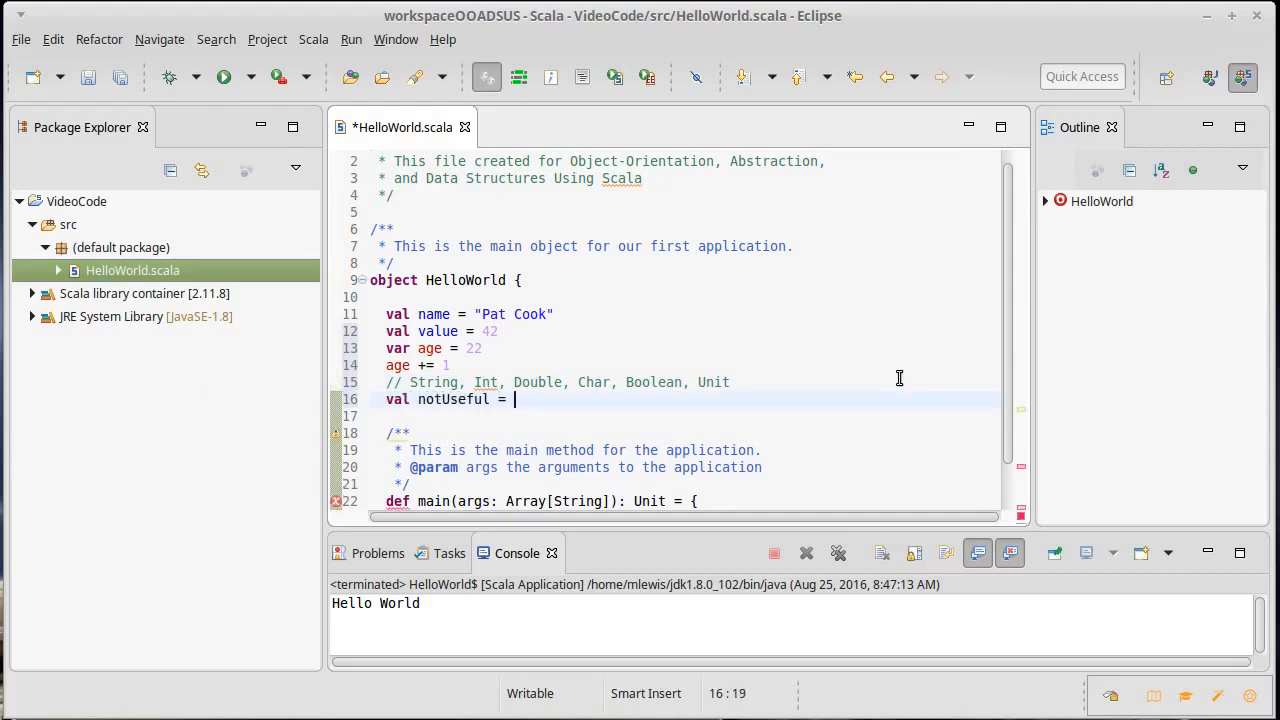
pyautogui.write('()')
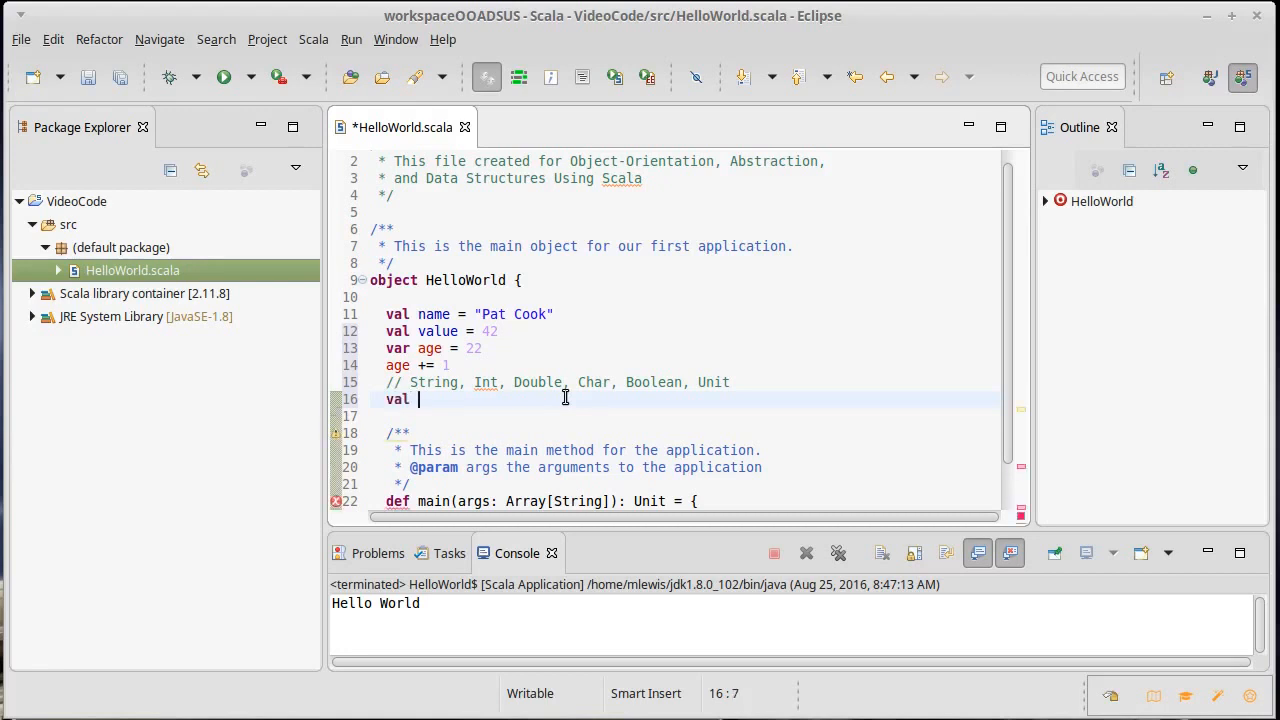
# - Complete the line as val t = (1, 2.7, "hi there")
pyautogui.write('t = (')
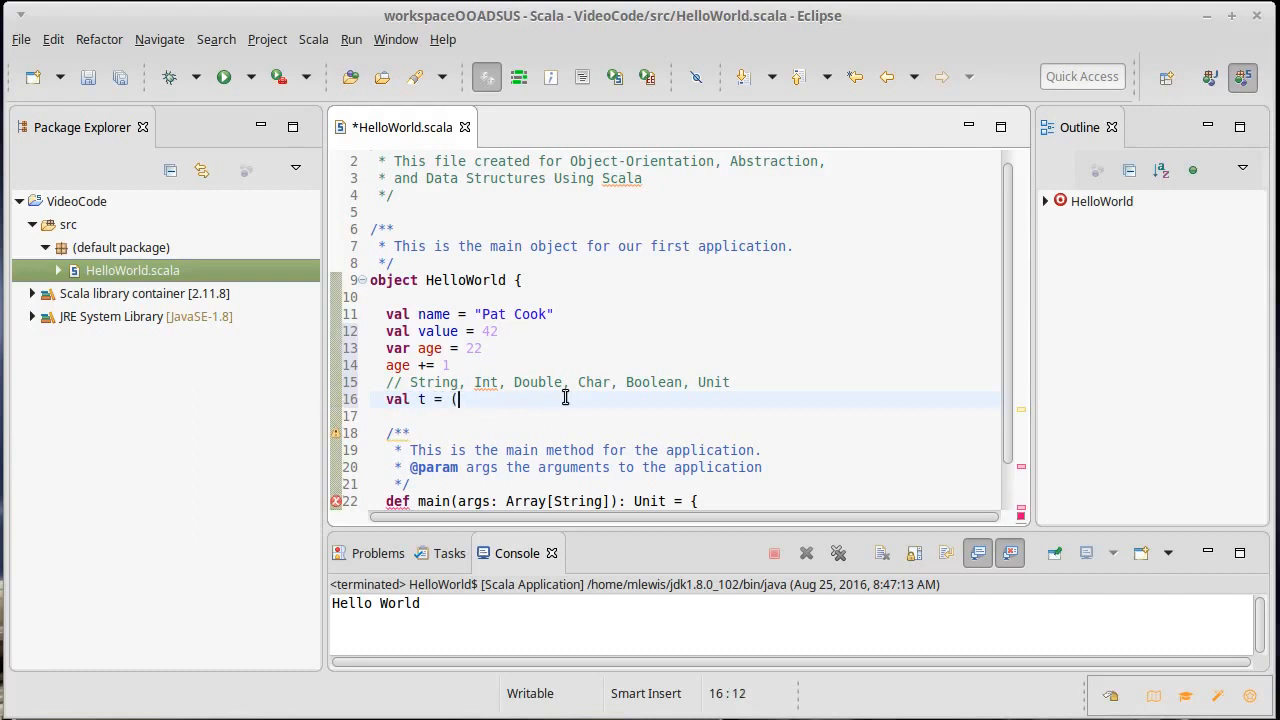
pyautogui.write('1')
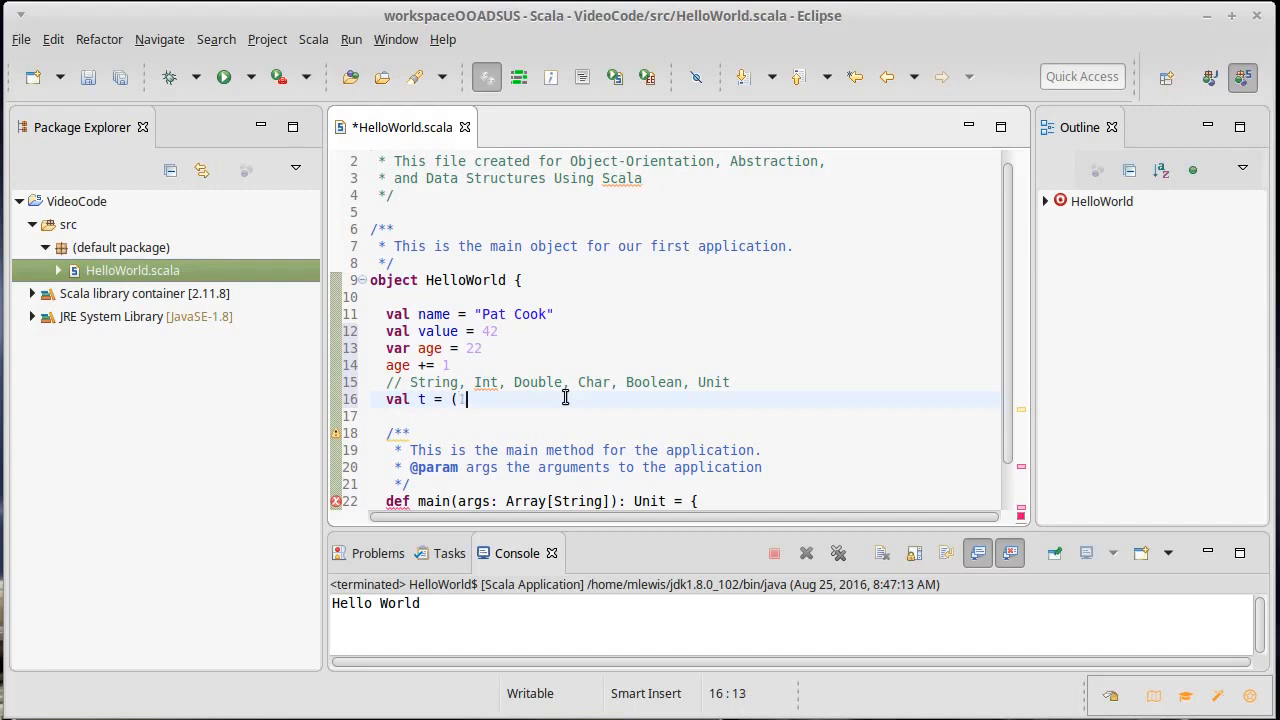
pyautogui.write('1, 2.7')
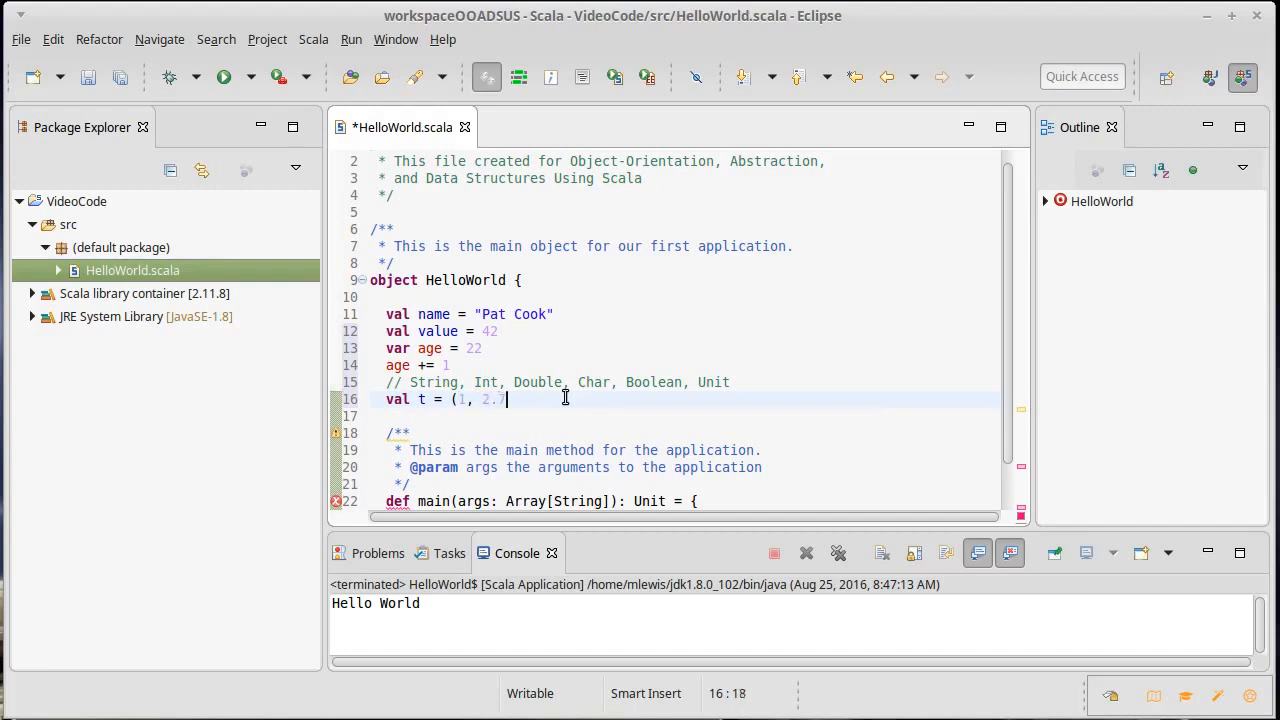
pyautogui.write(', "hi there"')
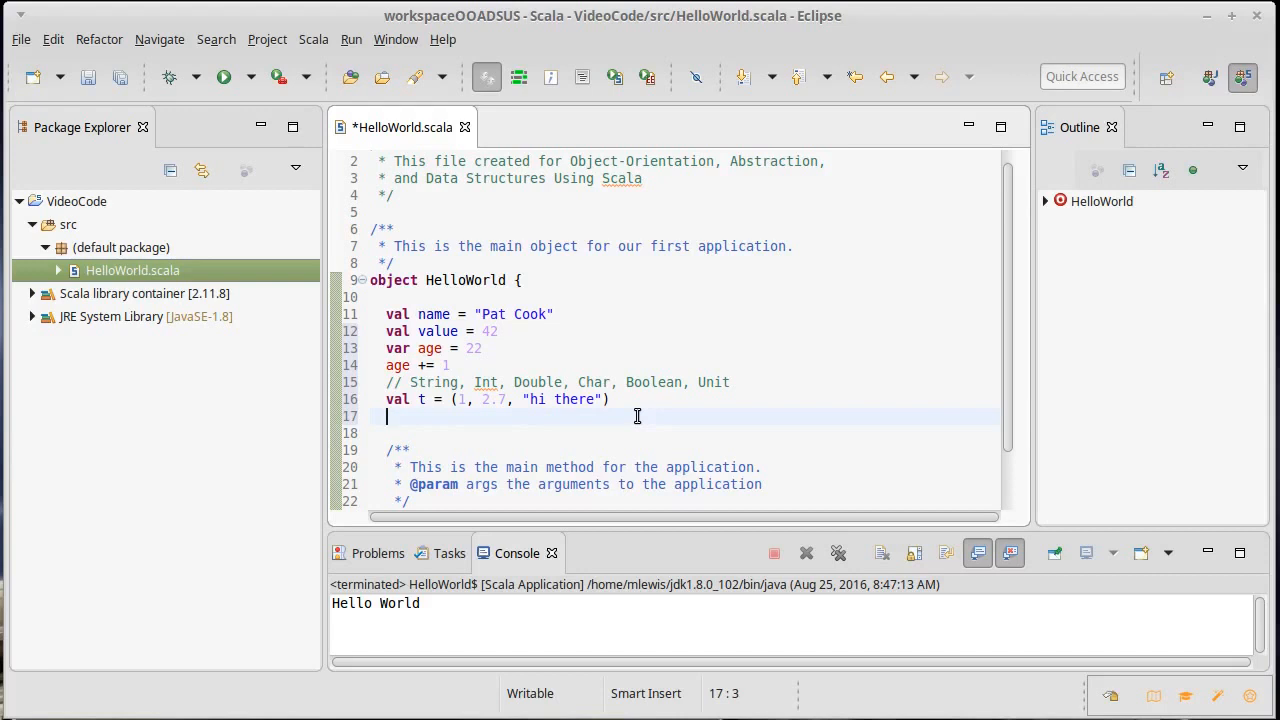
# - Write val (a, b, c) = t to destructure the tuple
pyautogui.write('val (')
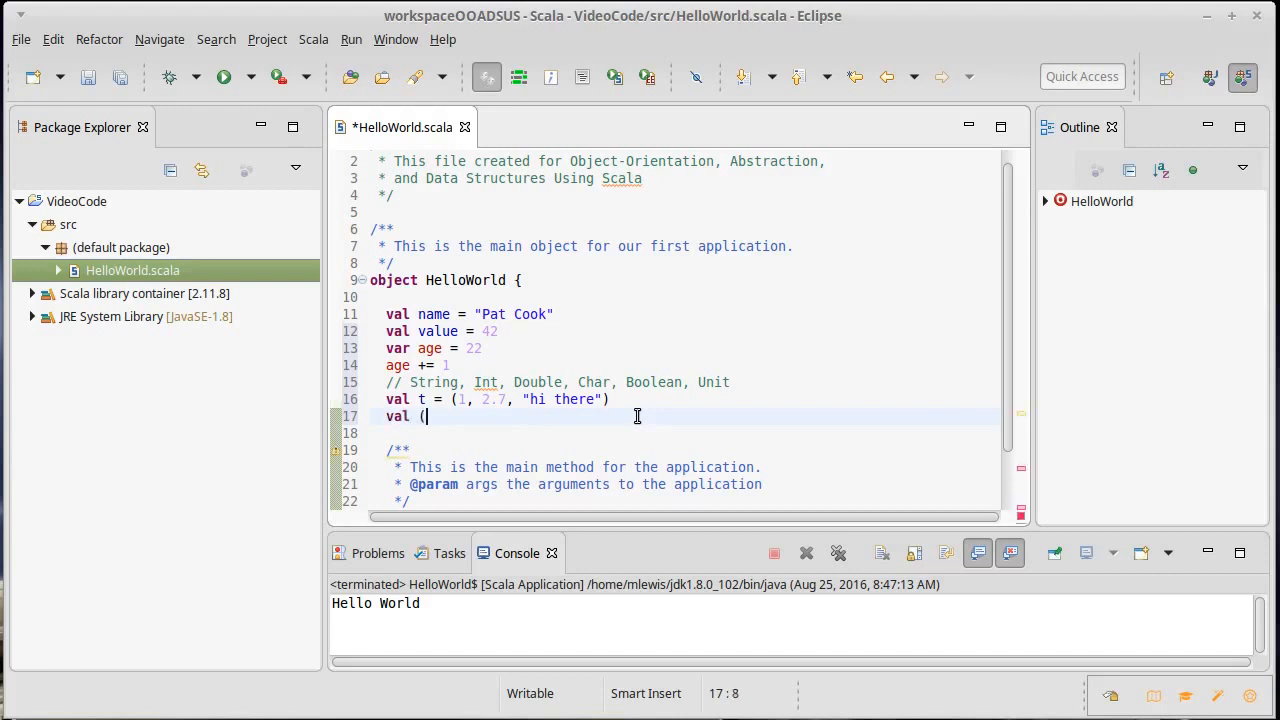
pyautogui.write('a, b, c')
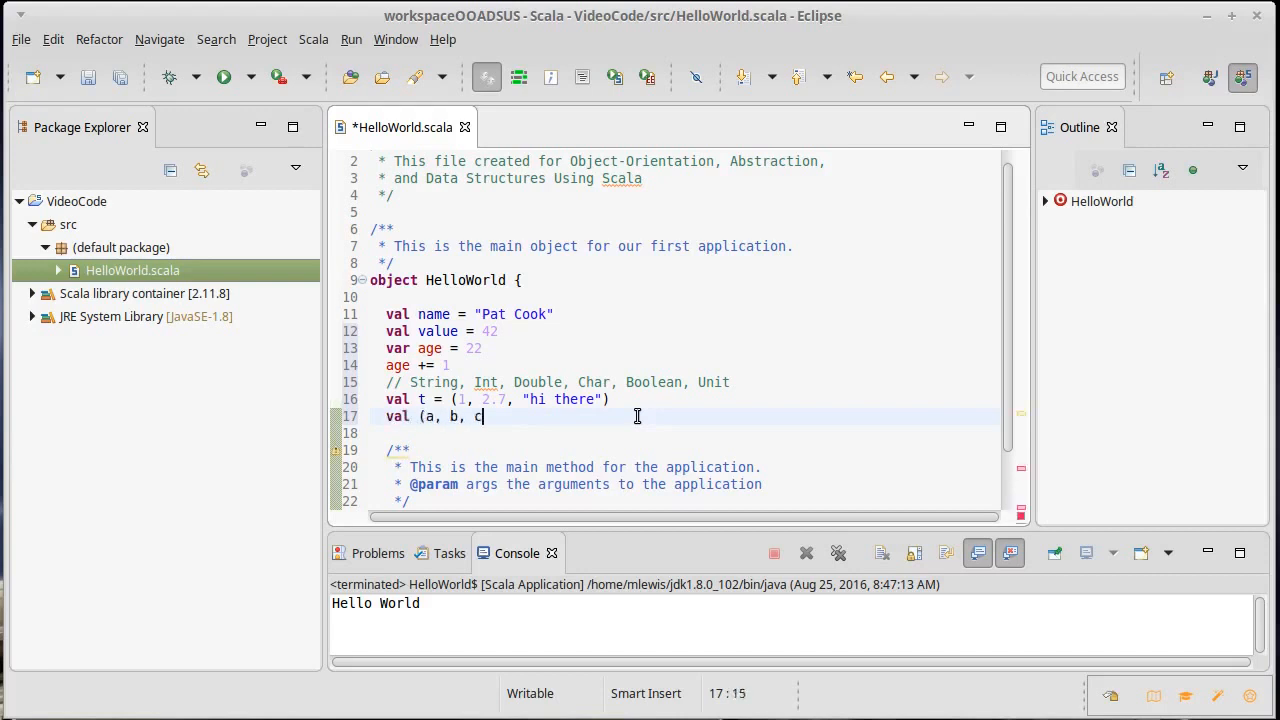
pyautogui.write(') = t')
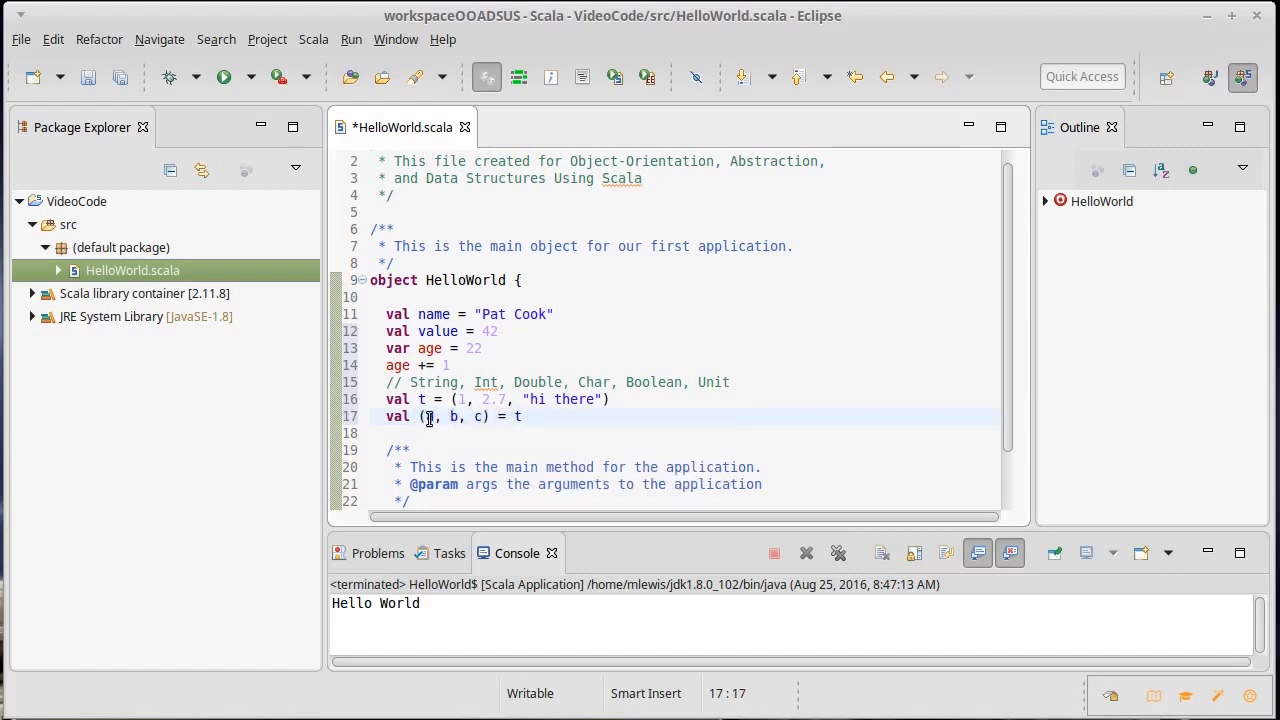
pyautogui.moveTo(476, 416)
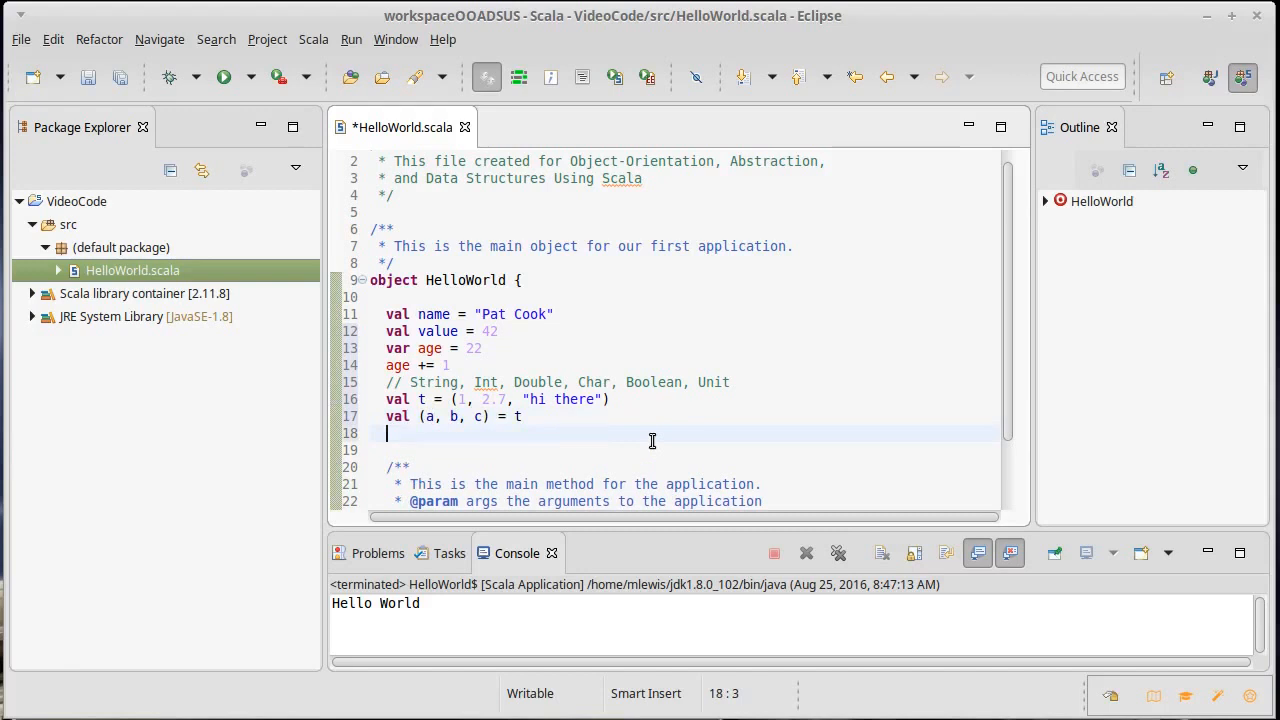
# - Write println(t._1) below the destructuring line and save the file
pyautogui.write('t')
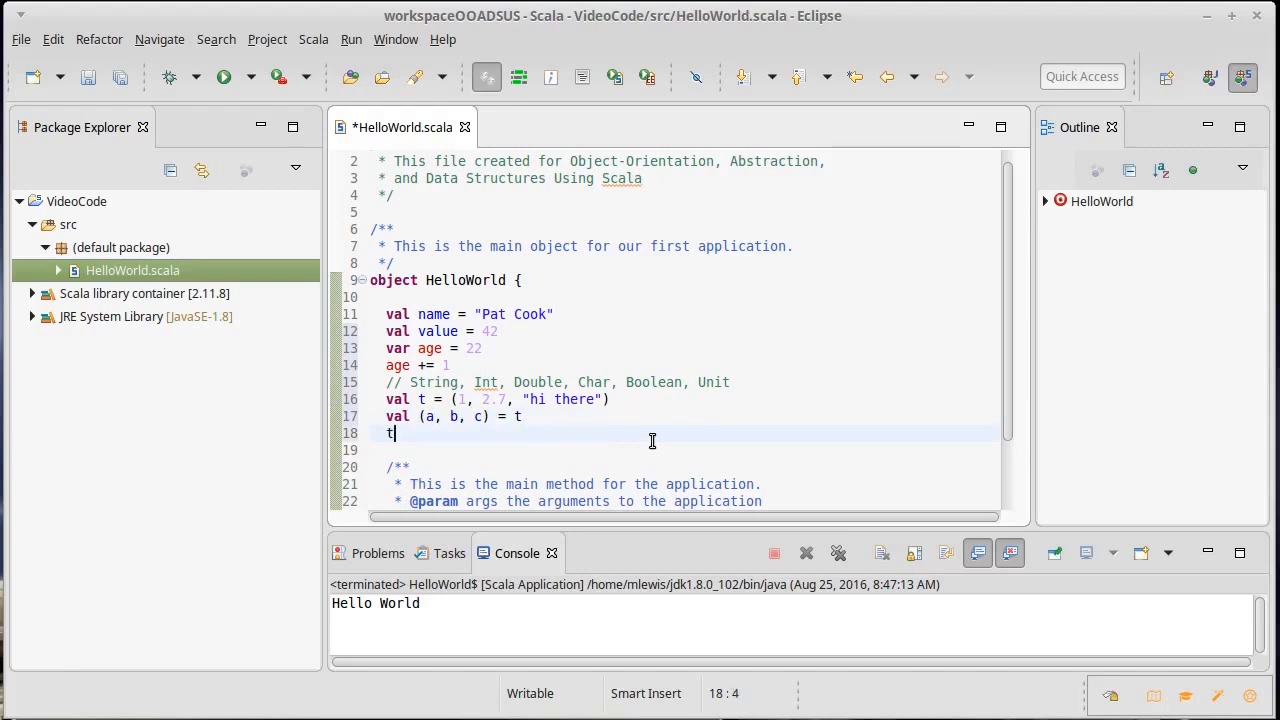
pyautogui.write('._1')
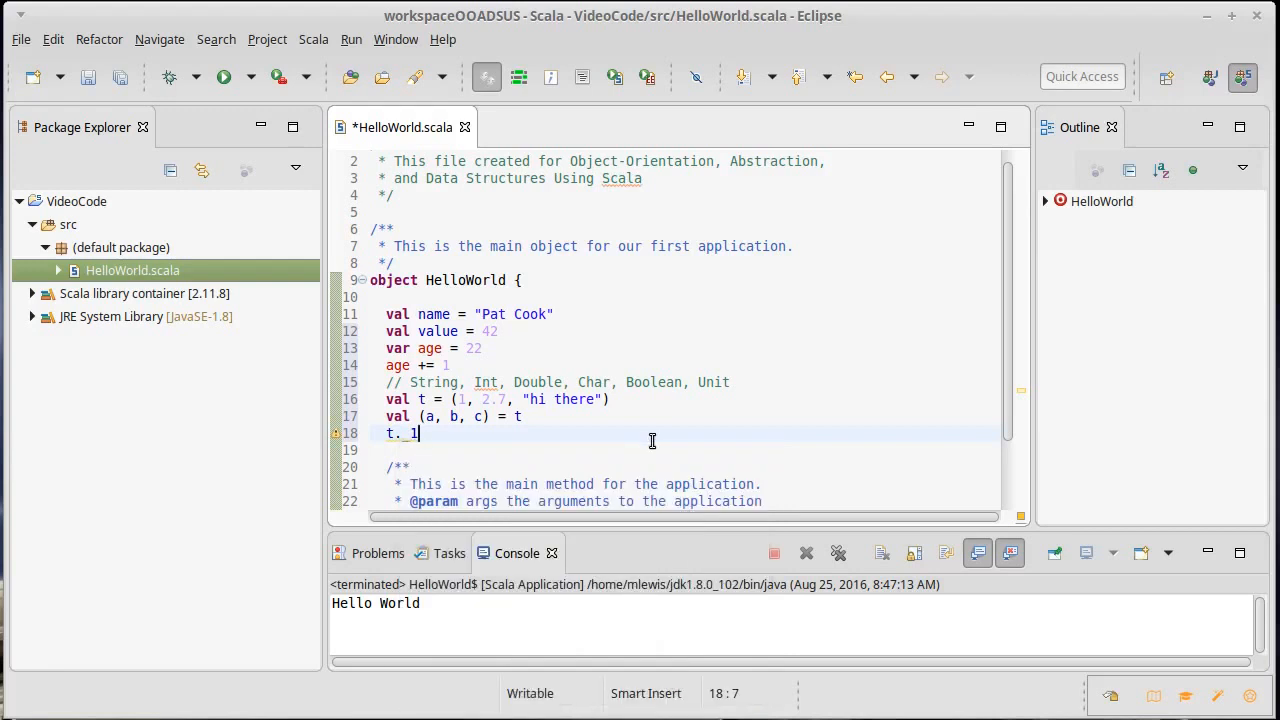
pyautogui.write('println(')
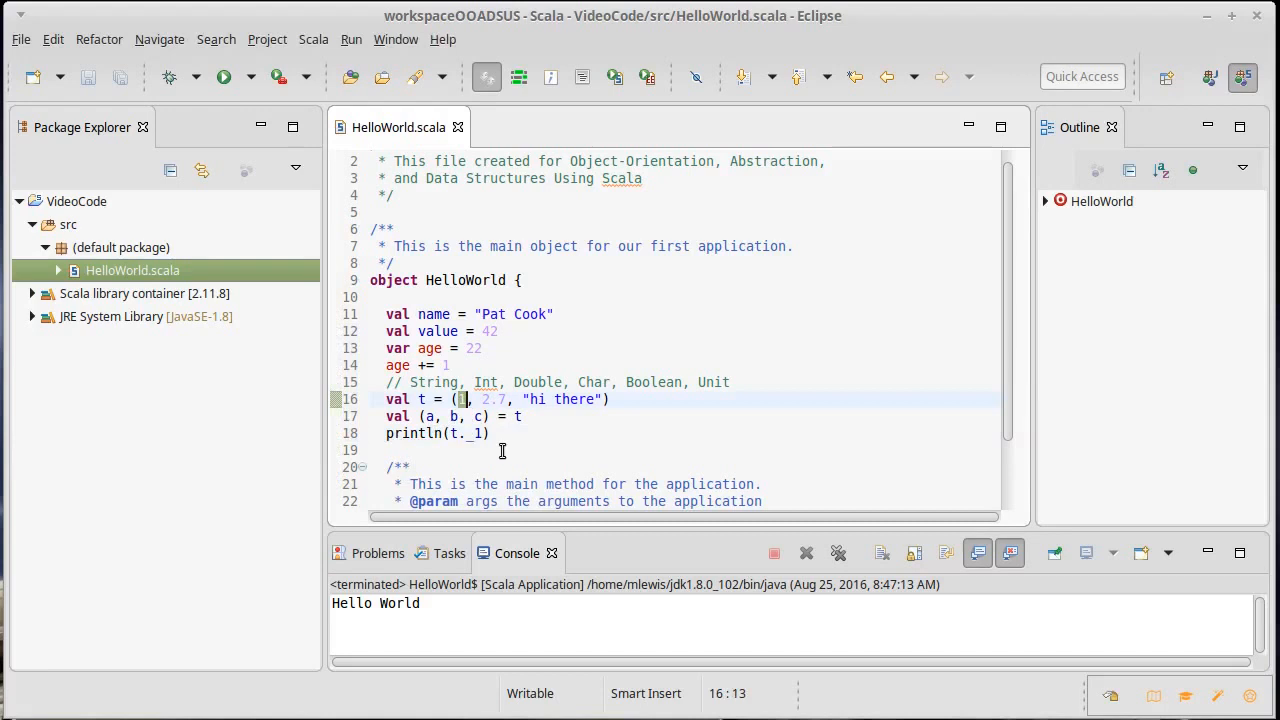
pyautogui.moveTo(478, 432)
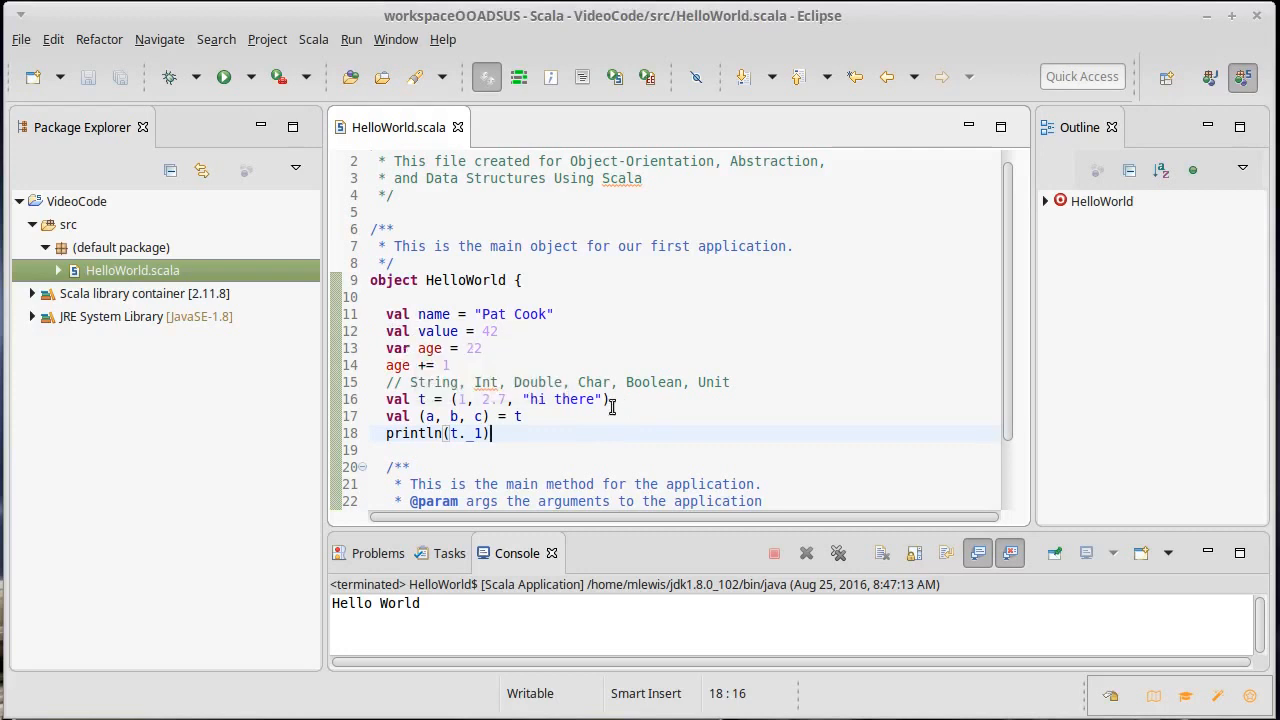
pyautogui.moveTo(768, 396)
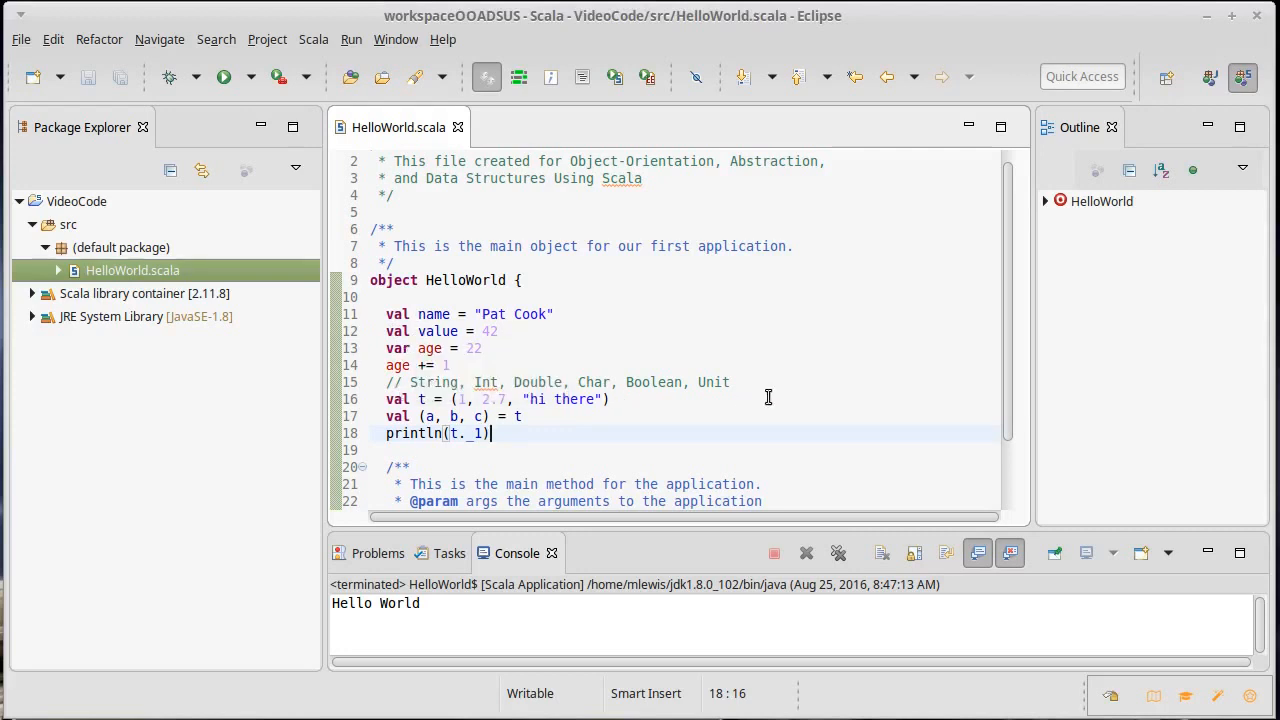